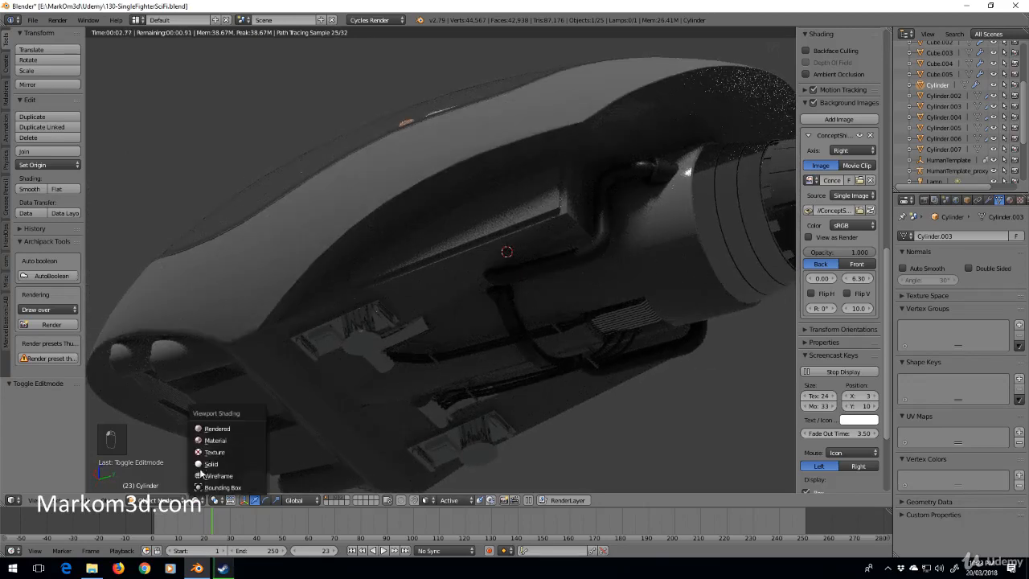
- Show the fighter in solid shading and select Mesh_Enginebody, orbiting to view the engine
{"action": "left_click", "coordinate": [210, 463]}
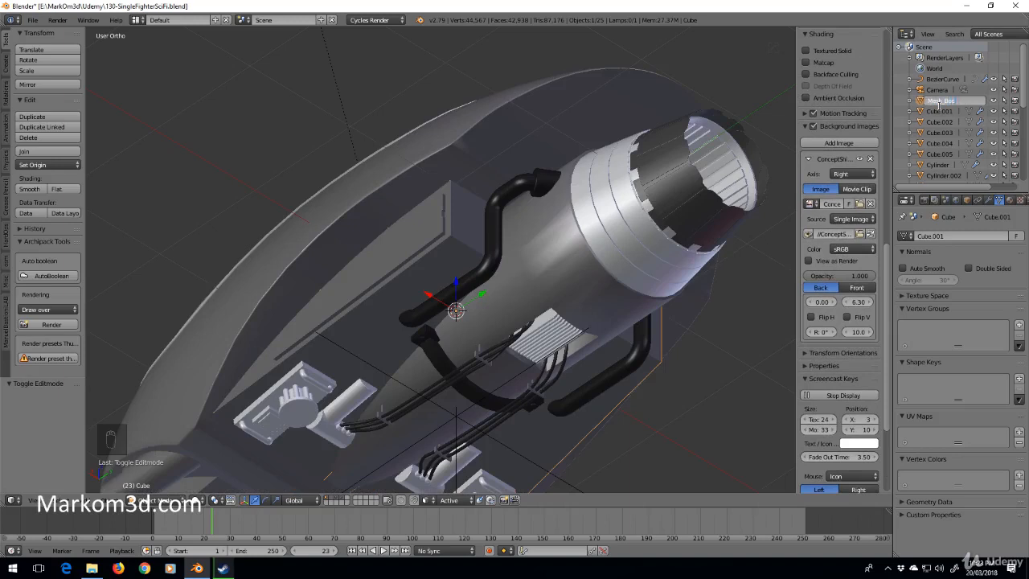
{"action": "key", "text": "backspace"}
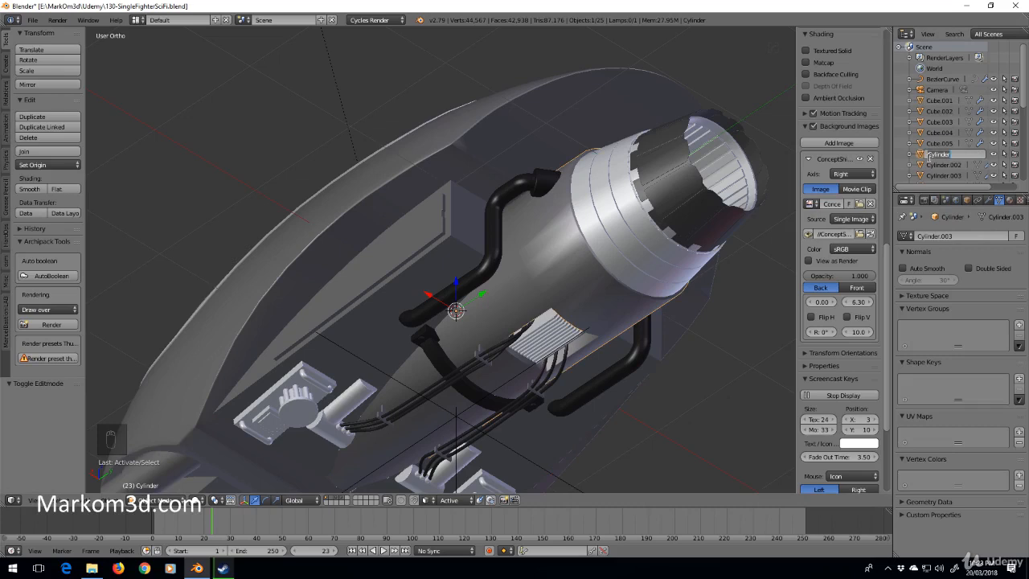
{"action": "double_click", "coordinate": [941, 155]}
{"action": "type", "text": "Mhes_EngineBody"}
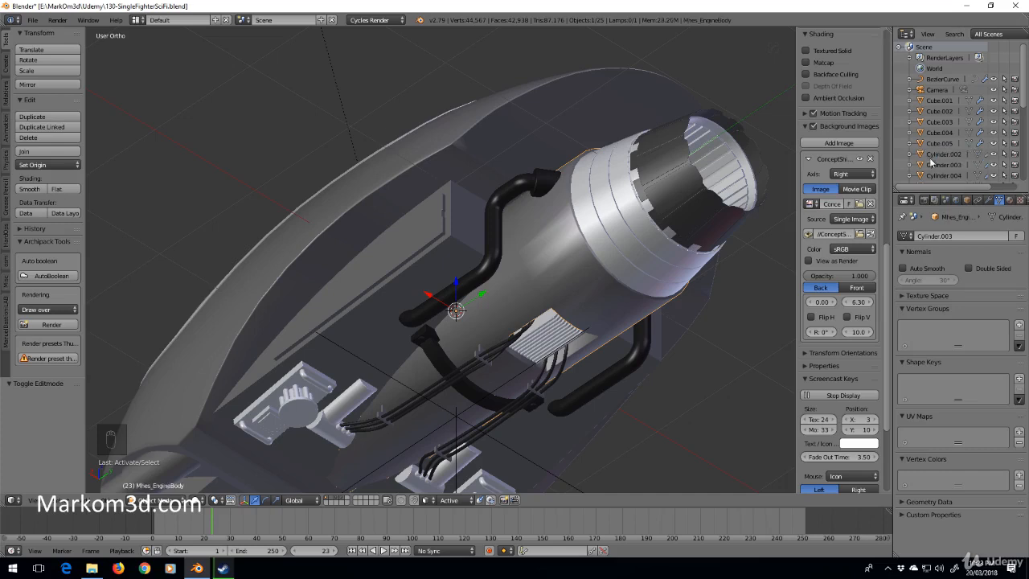
{"action": "scroll", "scroll_direction": "down", "scroll_amount": 3}
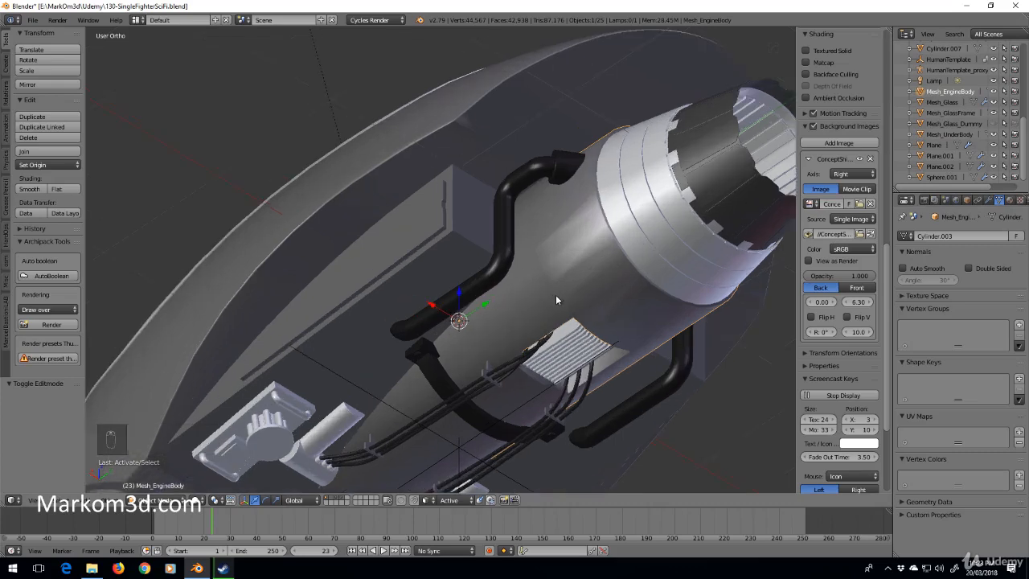
{"action": "left_click_drag", "start_coordinate": [557, 301], "coordinate": [534, 209]}
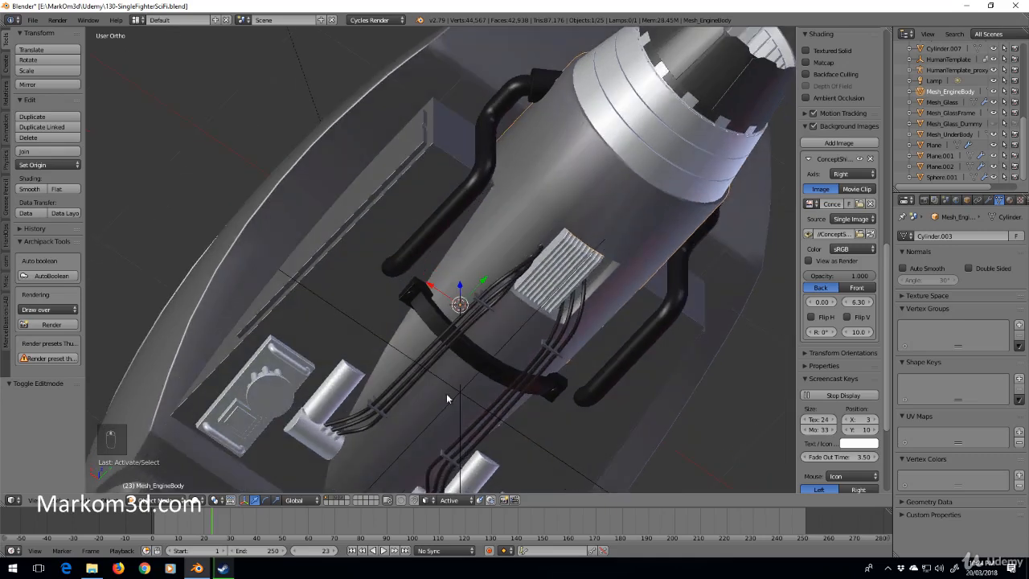
{"action": "left_click_drag", "start_coordinate": [449, 399], "coordinate": [575, 209]}
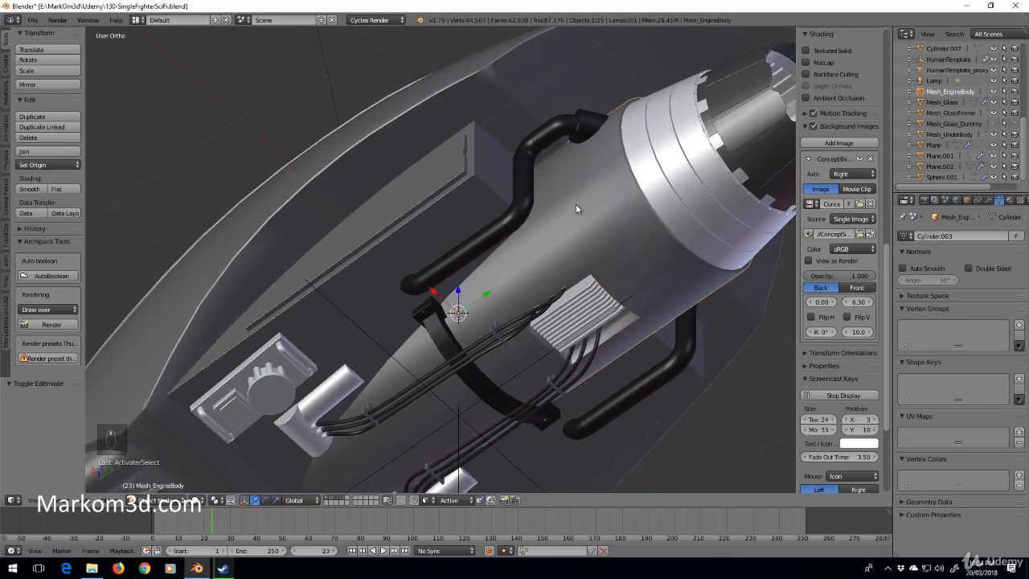
- Duplicate the engine body, add a Solidify modifier to the copy and enter Edit Mode
{"action": "key", "text": "shift+d"}
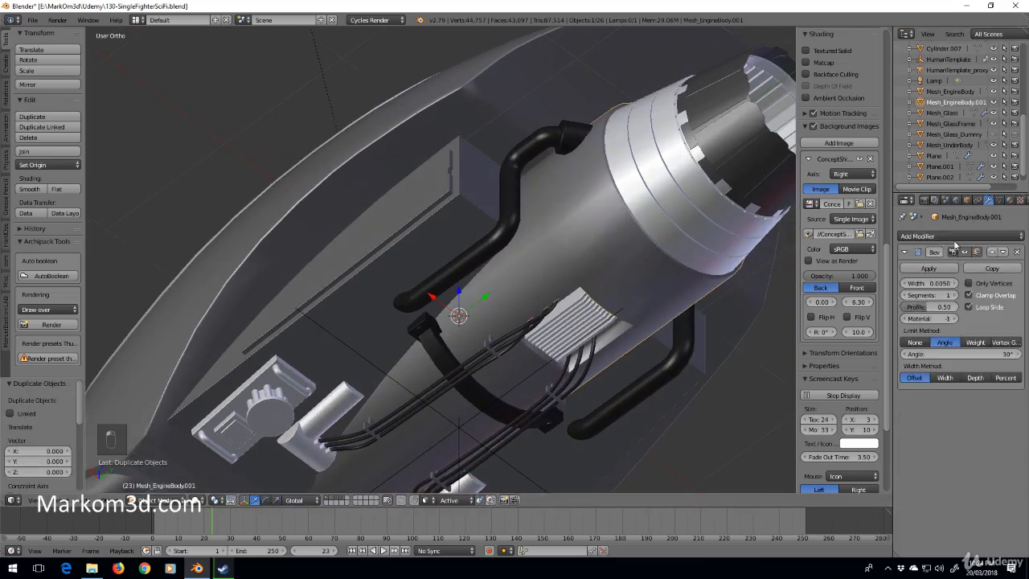
{"action": "left_click", "coordinate": [920, 235]}
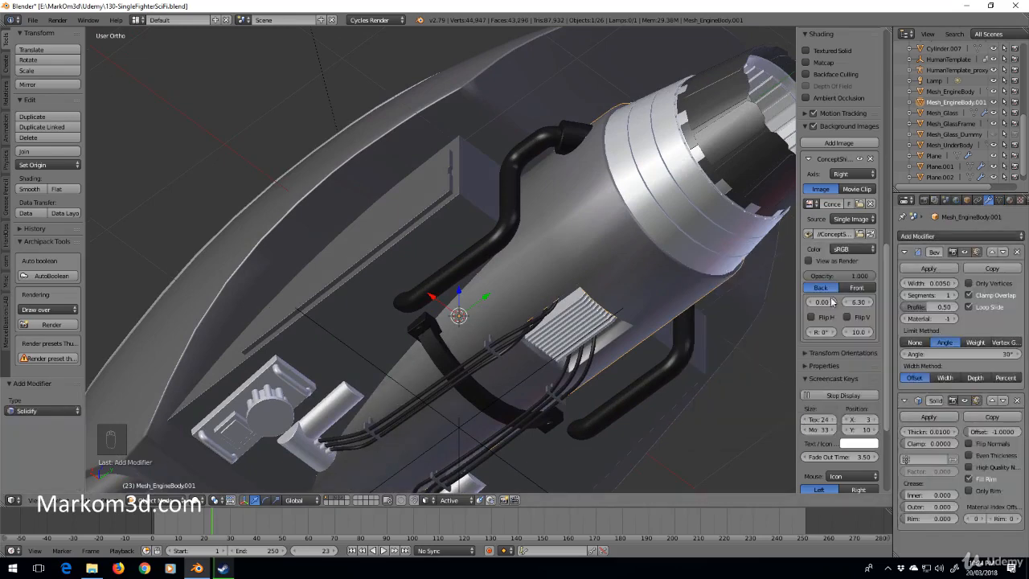
{"action": "mouse_move", "coordinate": [997, 431]}
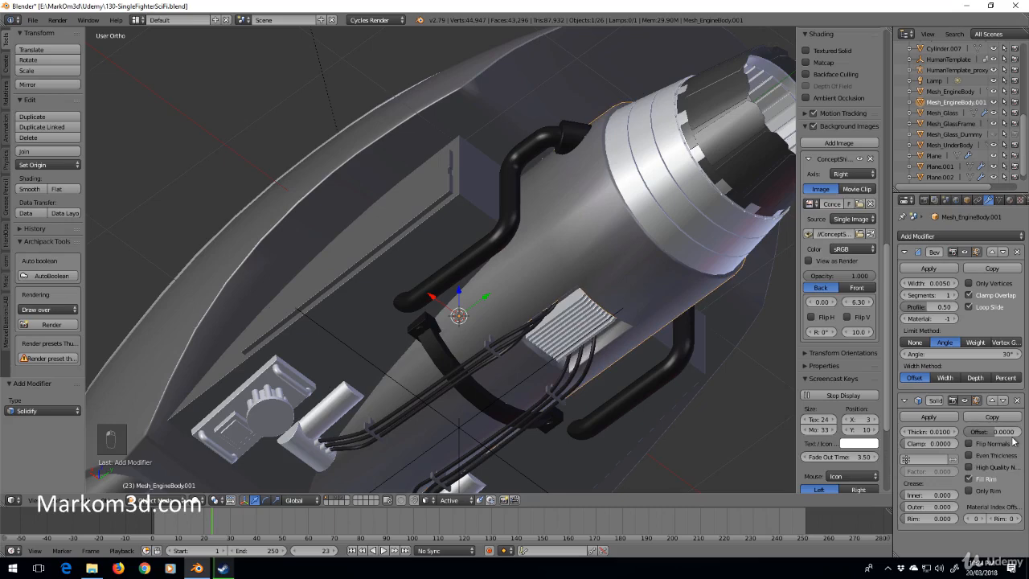
{"action": "key", "text": "Tab"}
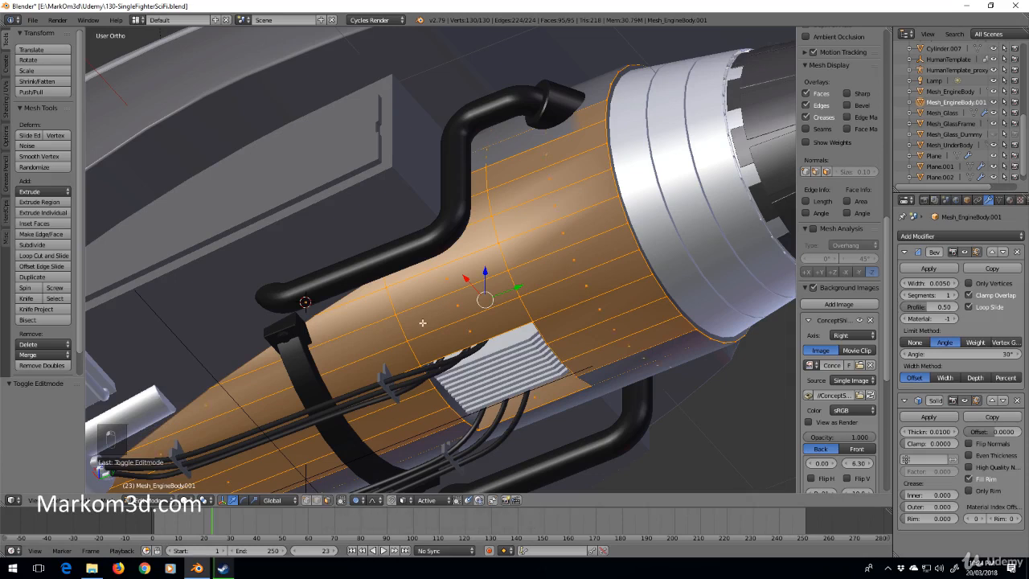
{"action": "mouse_move", "coordinate": [471, 332]}
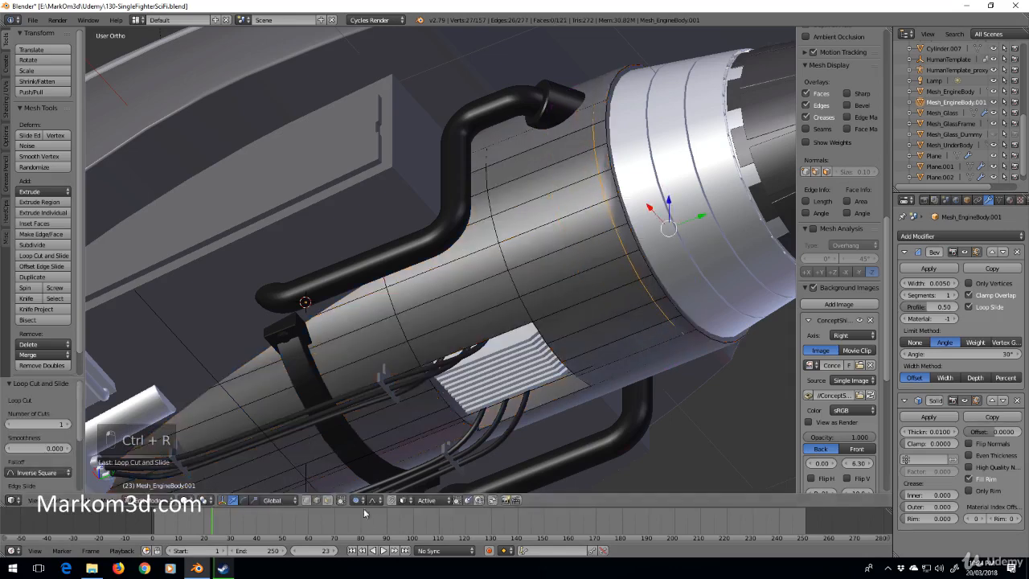
- Add edge loops across the copy with Ctrl+R and delete the faces outside the panel area
{"action": "left_click", "coordinate": [631, 254]}
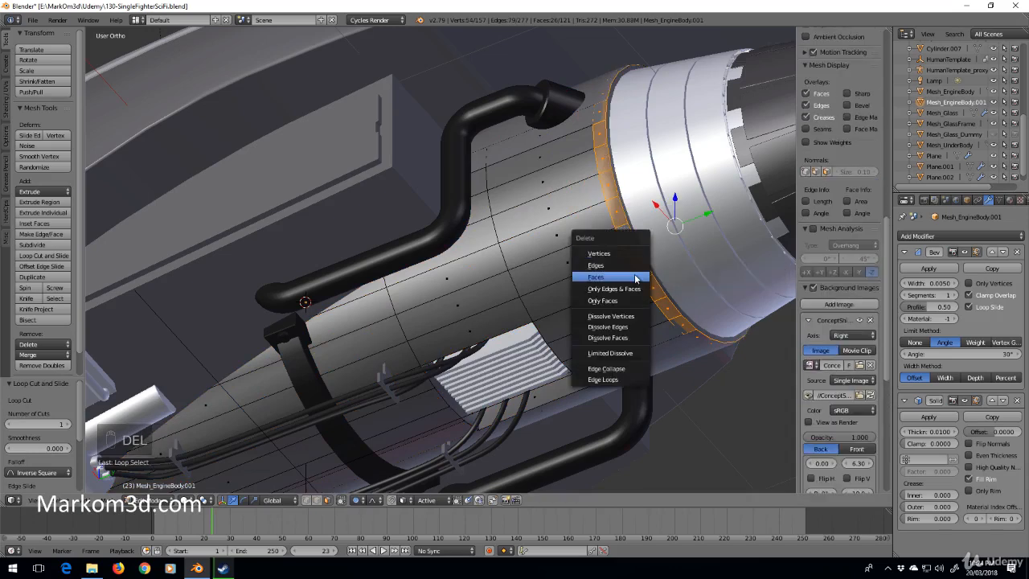
{"action": "left_click", "coordinate": [595, 276]}
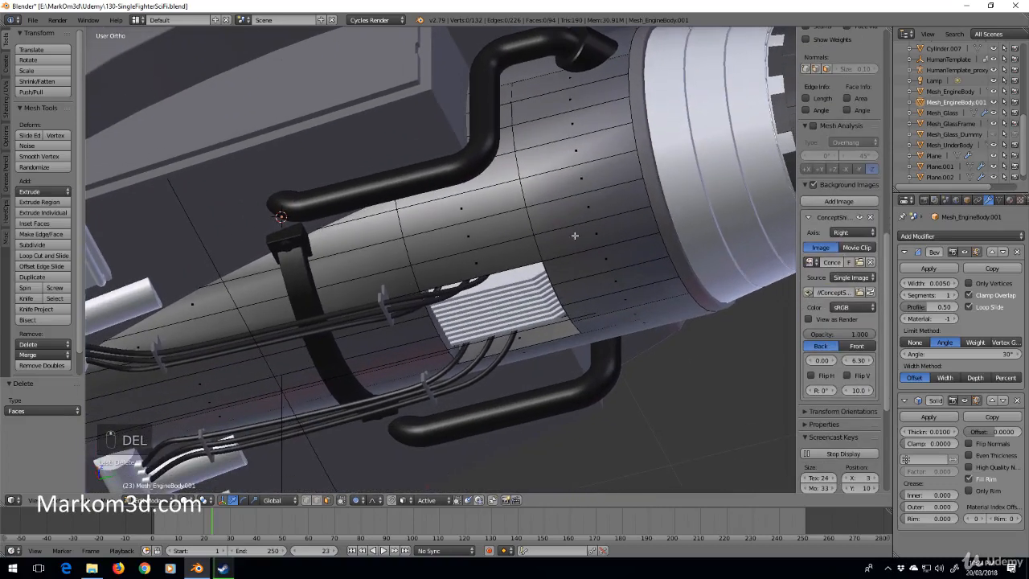
{"action": "key", "text": "ctrl+r"}
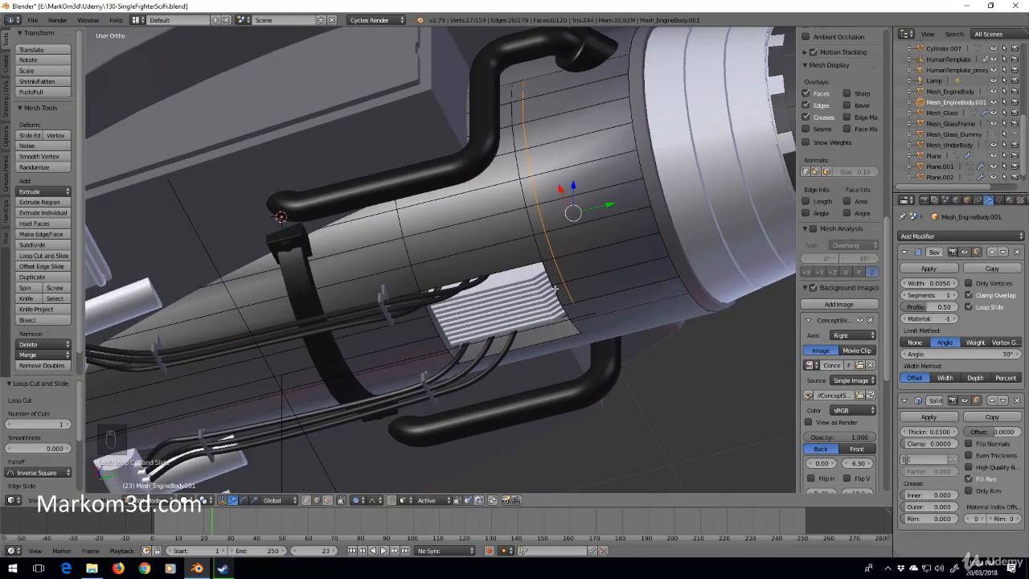
{"action": "mouse_move", "coordinate": [579, 299]}
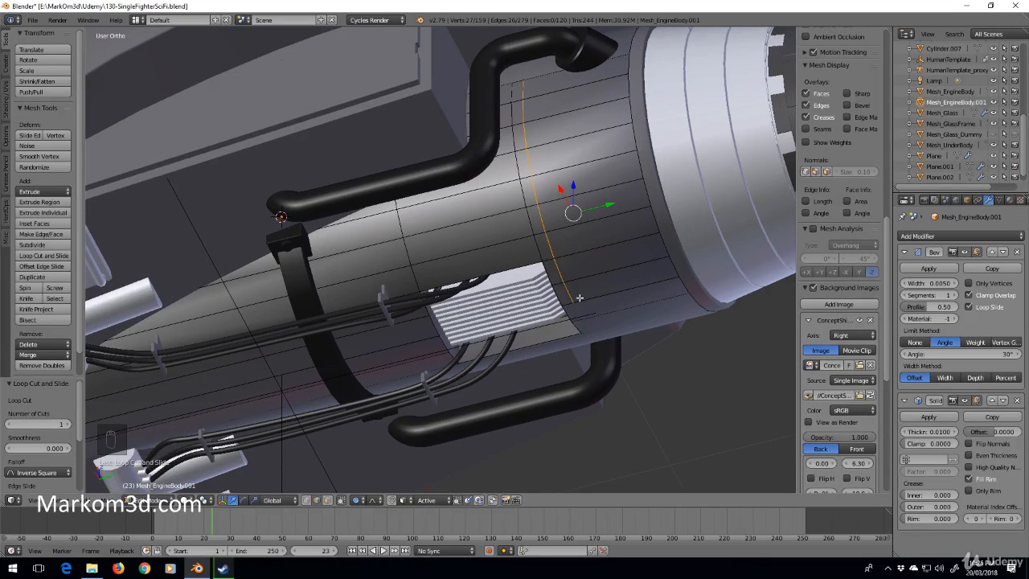
{"action": "key", "text": "ctrl+z"}
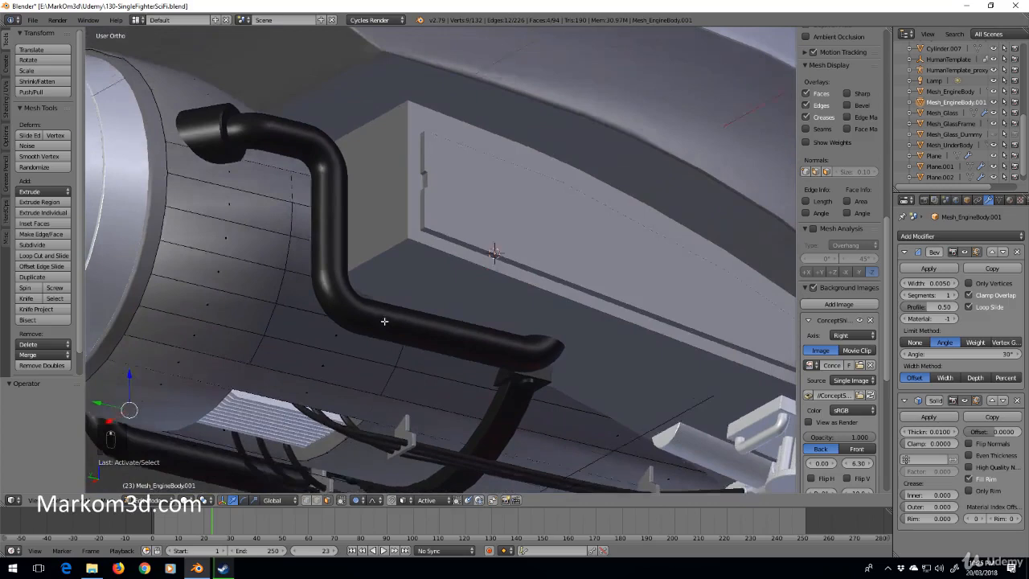
- View the engine underside in wireframe and mark the copy's faces to remove
{"action": "key", "text": "KP_3"}
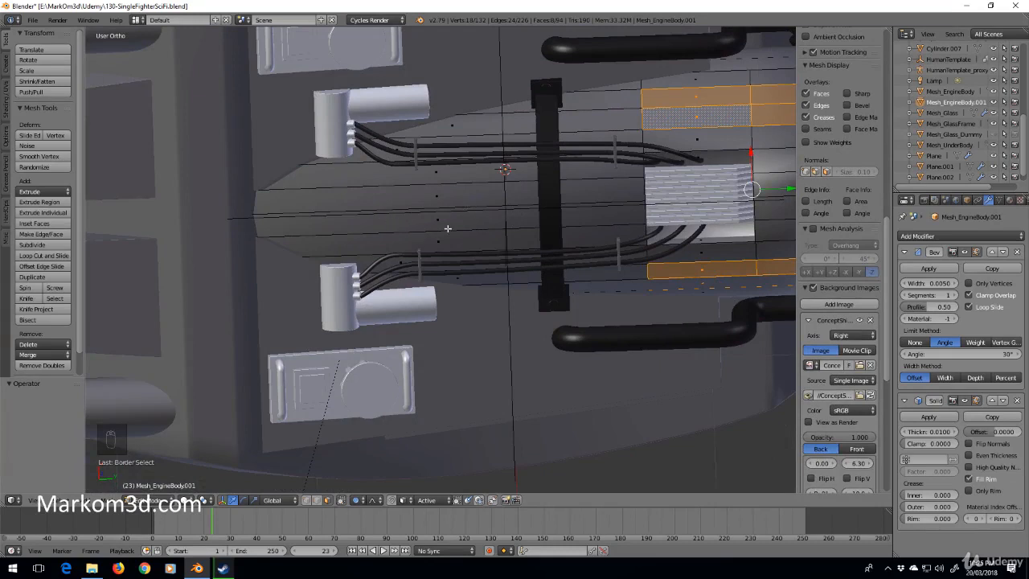
{"action": "key", "text": "ctrl+r"}
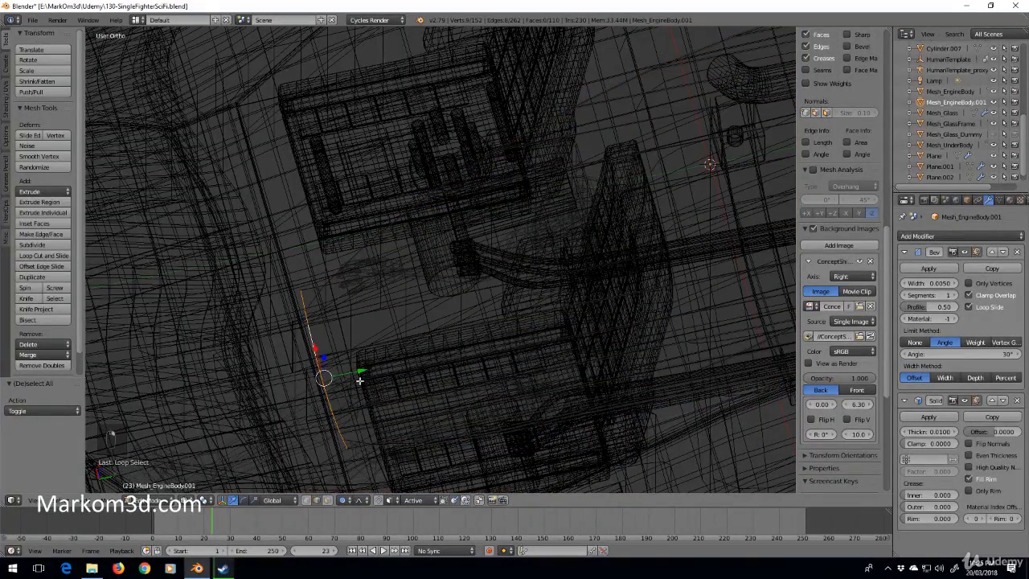
- Delete the selected vertices from the engine body copy via Delete > Vertices
{"action": "key", "text": "KP_3"}
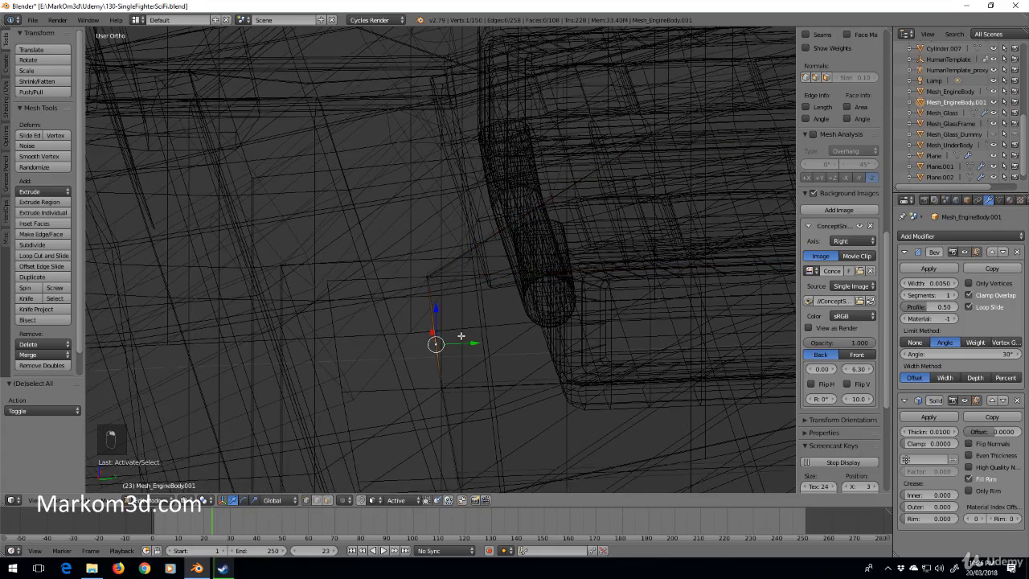
{"action": "key", "text": "Delete"}
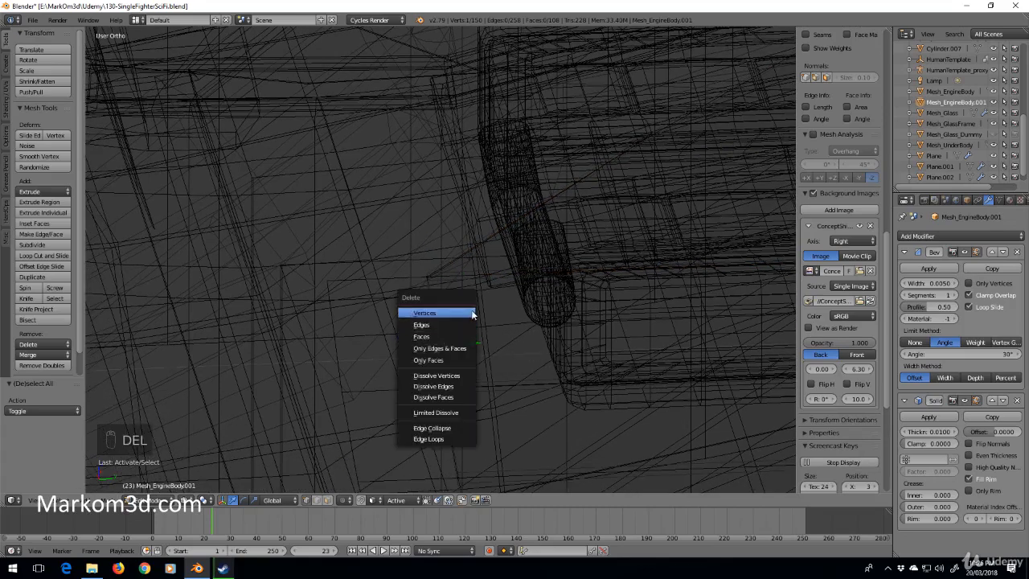
{"action": "mouse_move", "coordinate": [463, 411]}
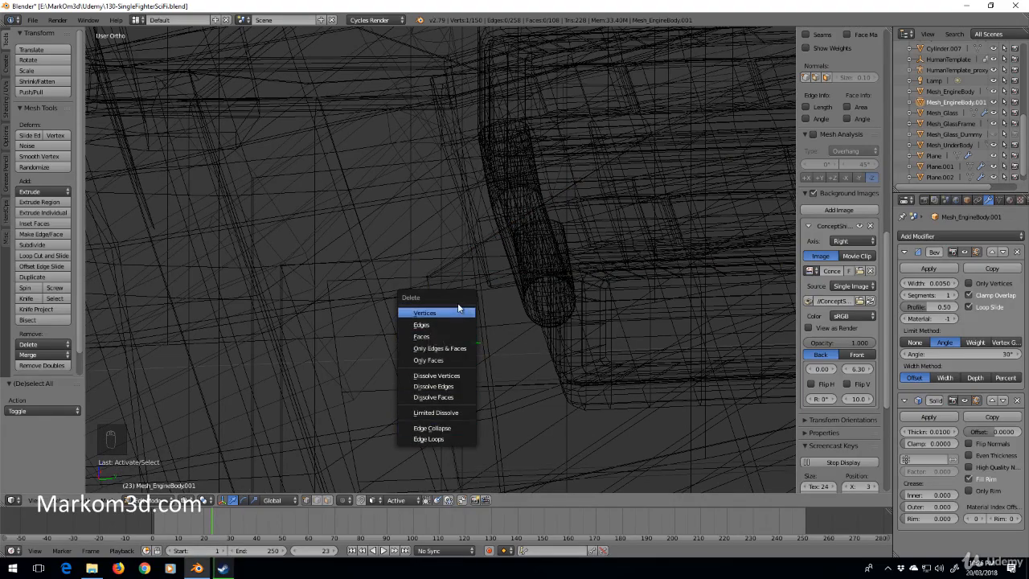
{"action": "left_click", "coordinate": [424, 312]}
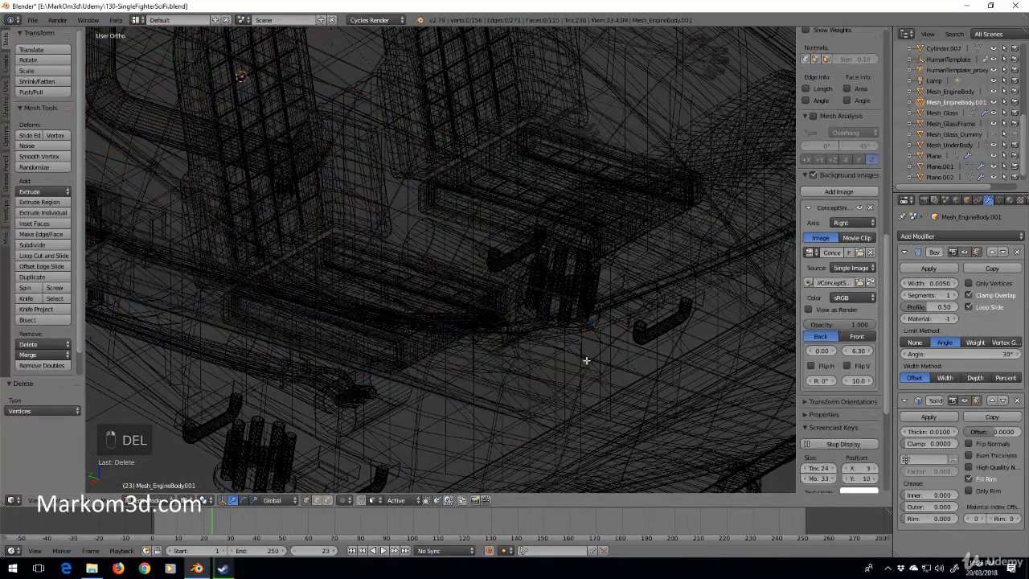
- Select all of the copy and add an edge loop framing the rectangular panel strip
{"action": "key", "text": "a"}
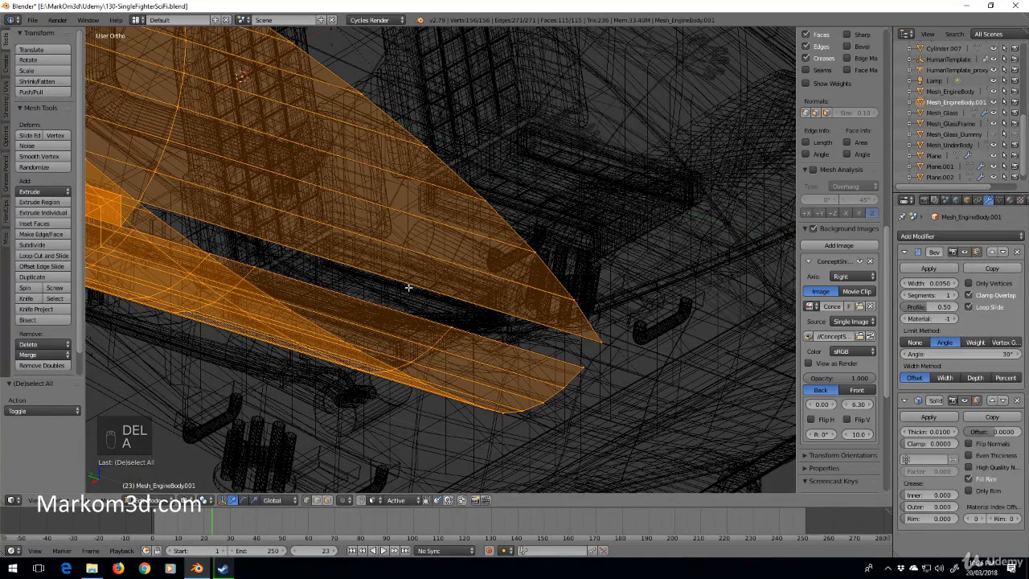
{"action": "key", "text": "ctrl+r"}
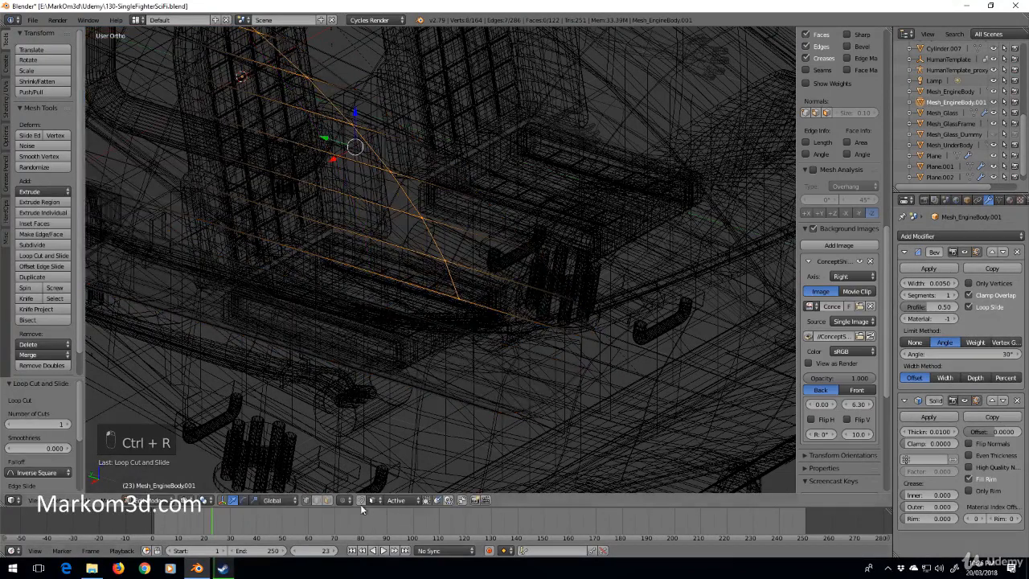
{"action": "key", "text": "a"}
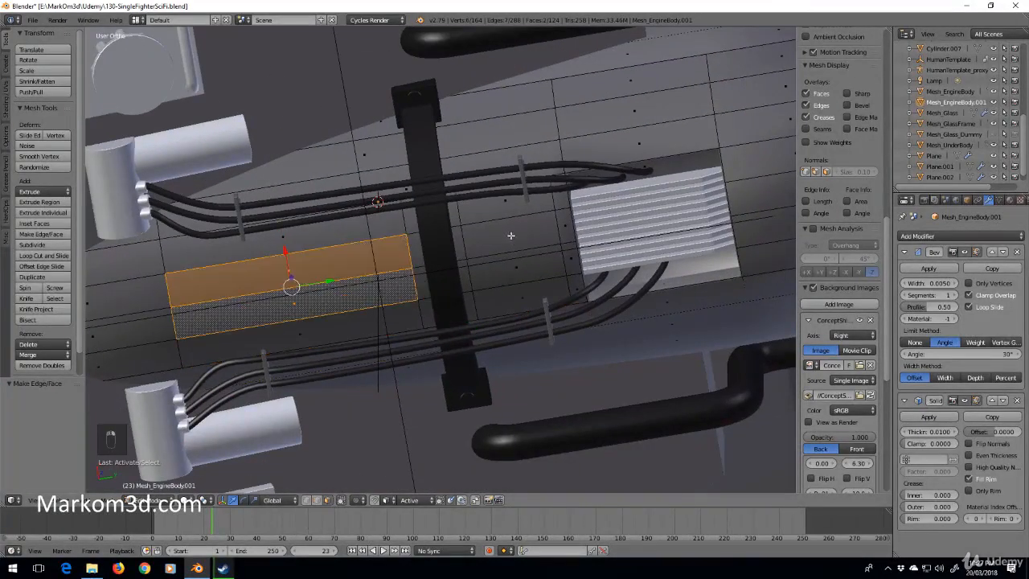
- From side view, box-select and invert to delete unwanted faces, bevel the panel strips and leave Edit Mode
{"action": "key", "text": "KP_3"}
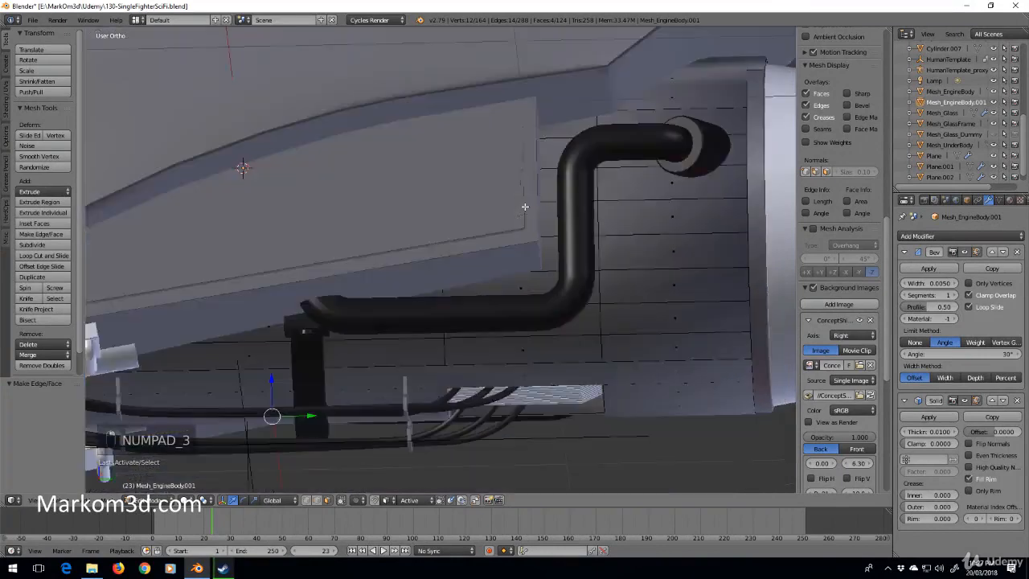
{"action": "key", "text": "KP_3"}
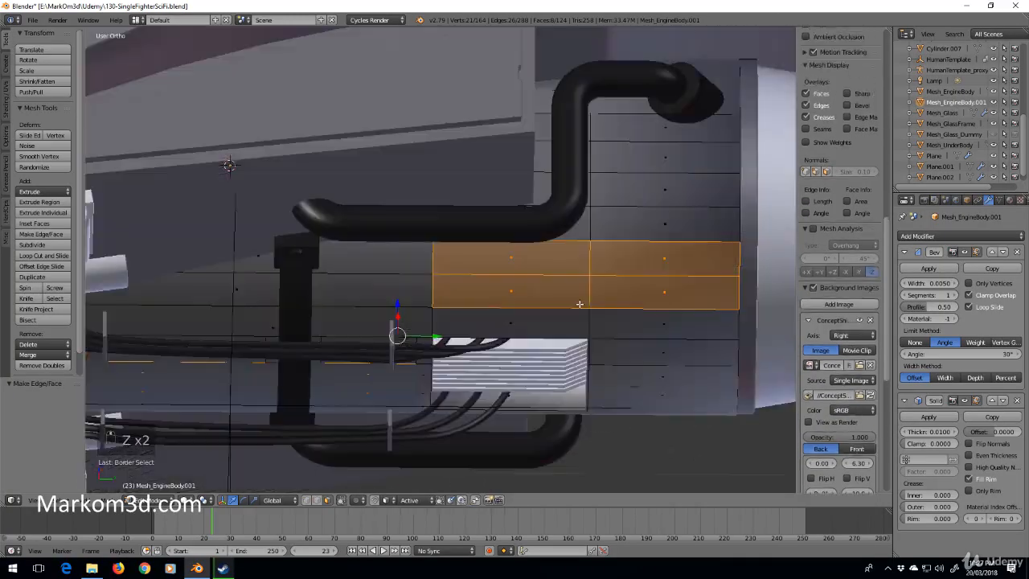
{"action": "key", "text": "z"}
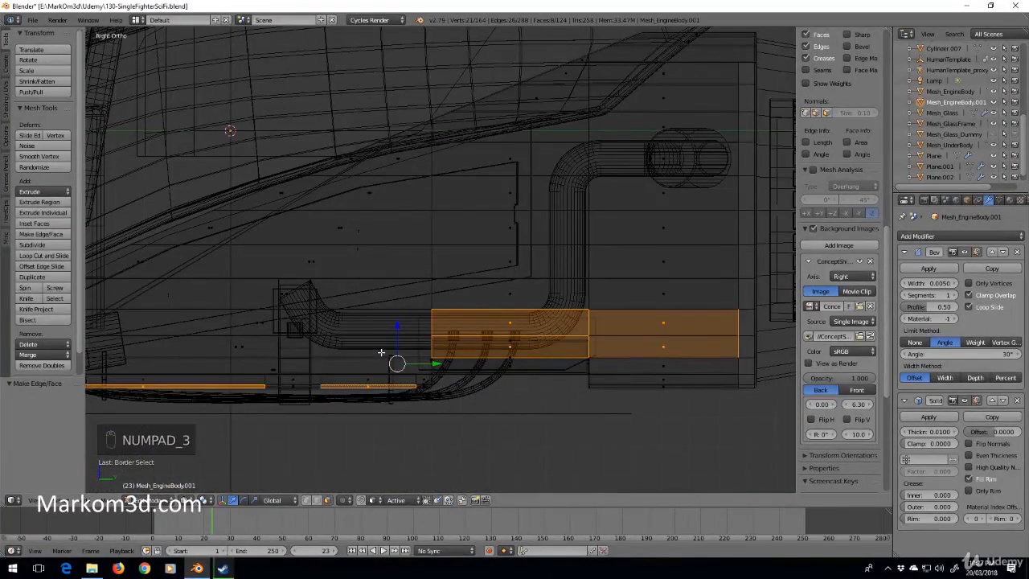
{"action": "key", "text": "b"}
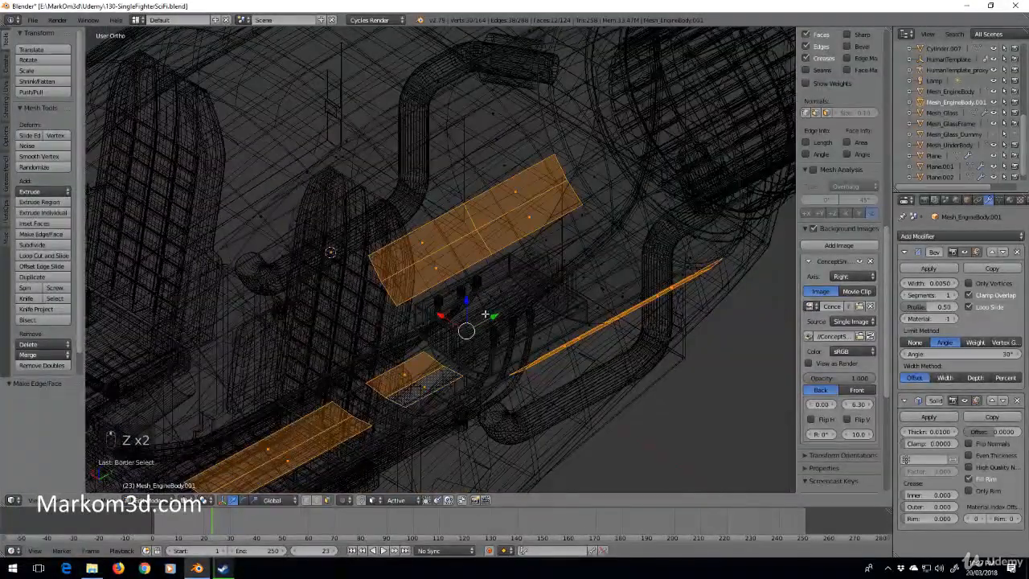
{"action": "key", "text": "ctrl+i"}
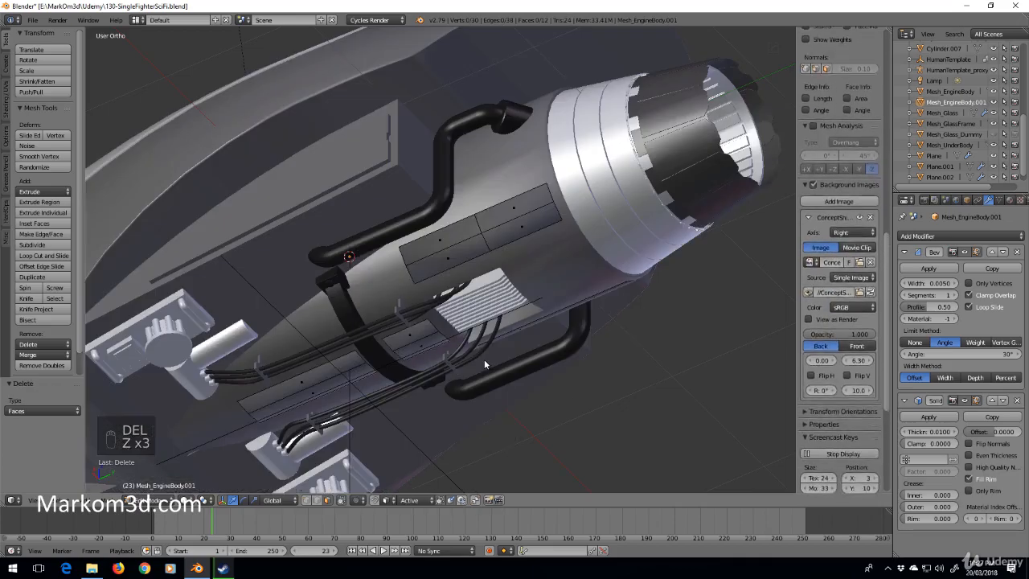
{"action": "key", "text": "Tab"}
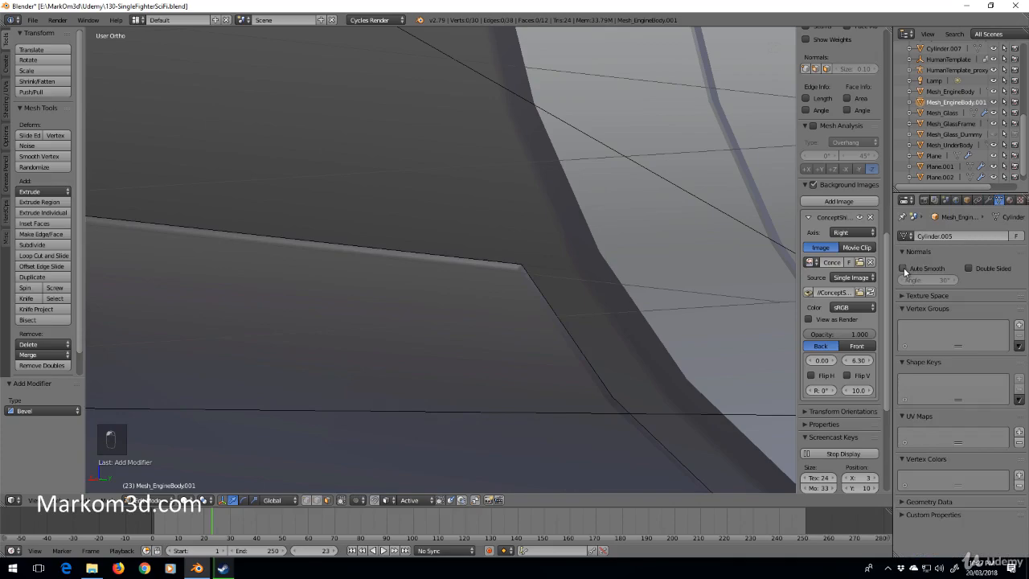
{"action": "key", "text": "Tab"}
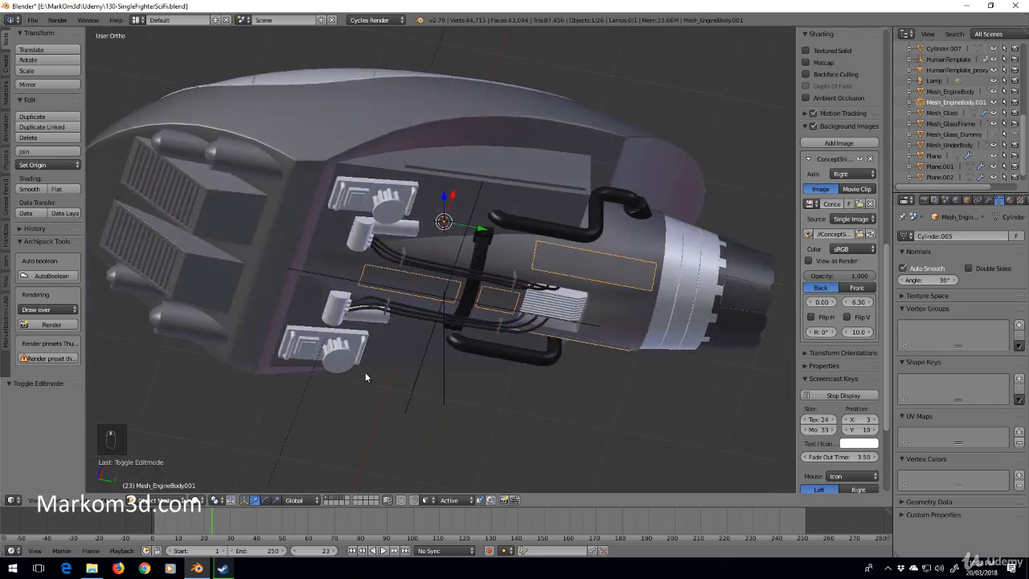
{"action": "mouse_move", "coordinate": [169, 492]}
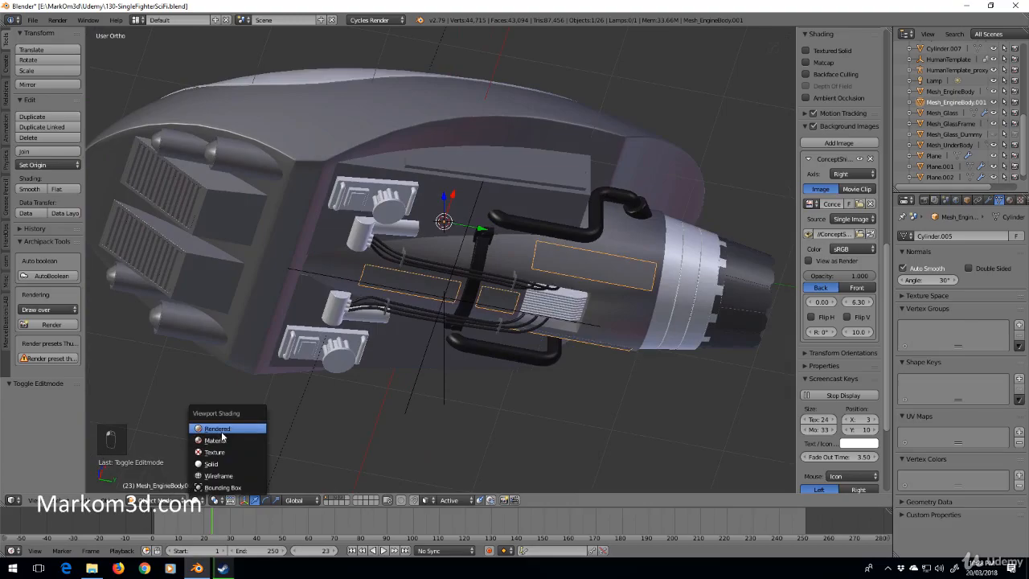
- Switch the 3D viewport shading to Wireframe over the front hull shell
{"action": "left_click", "coordinate": [217, 428]}
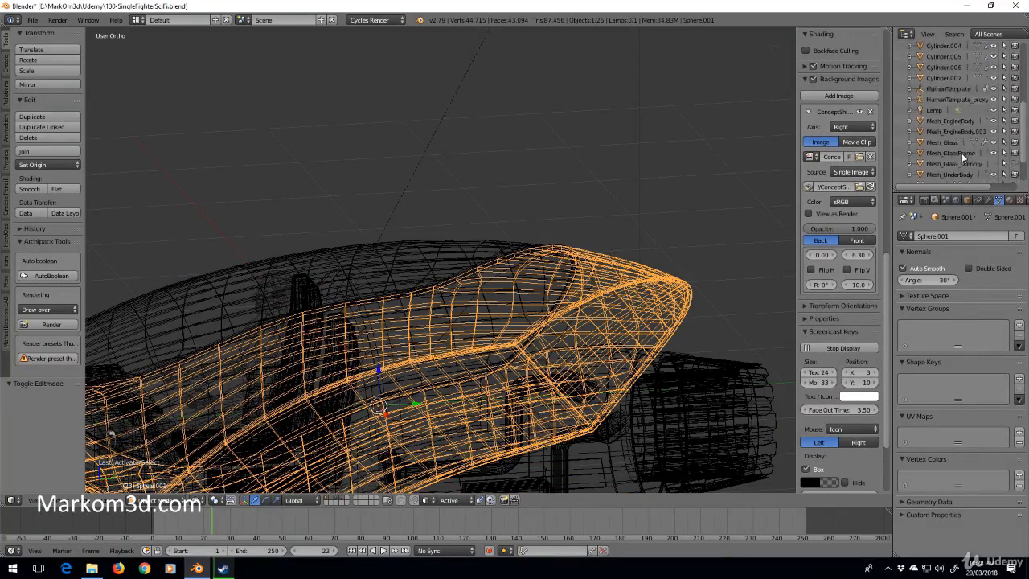
- Select the cockpit interior shell in the Outliner and rename it
{"action": "scroll", "scroll_direction": "down", "scroll_amount": 3}
{"action": "type", "text": "Mesh_Body"}
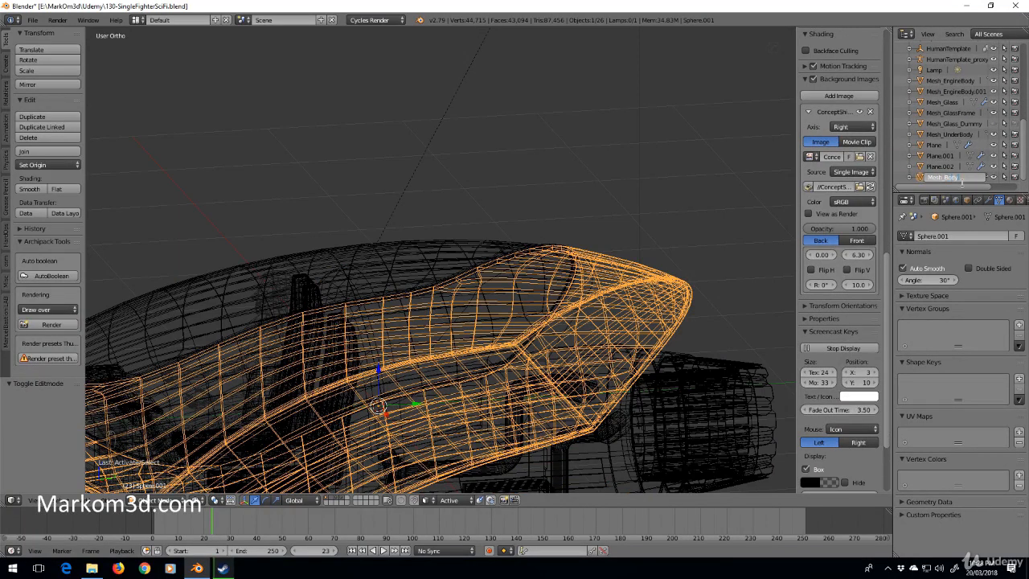
{"action": "key", "text": "backspace"}
{"action": "type", "text": "Main"}
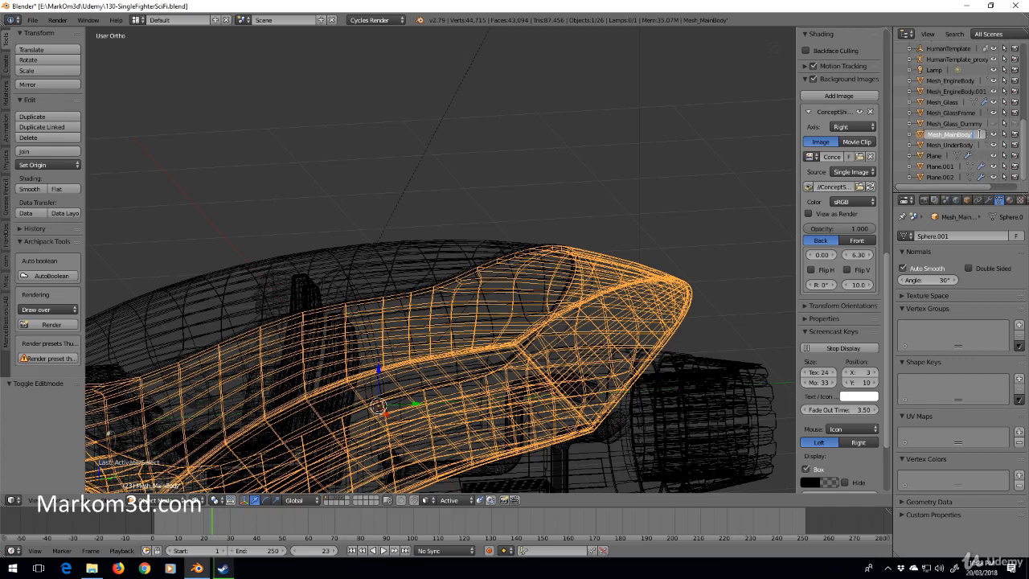
{"action": "left_click", "coordinate": [942, 103]}
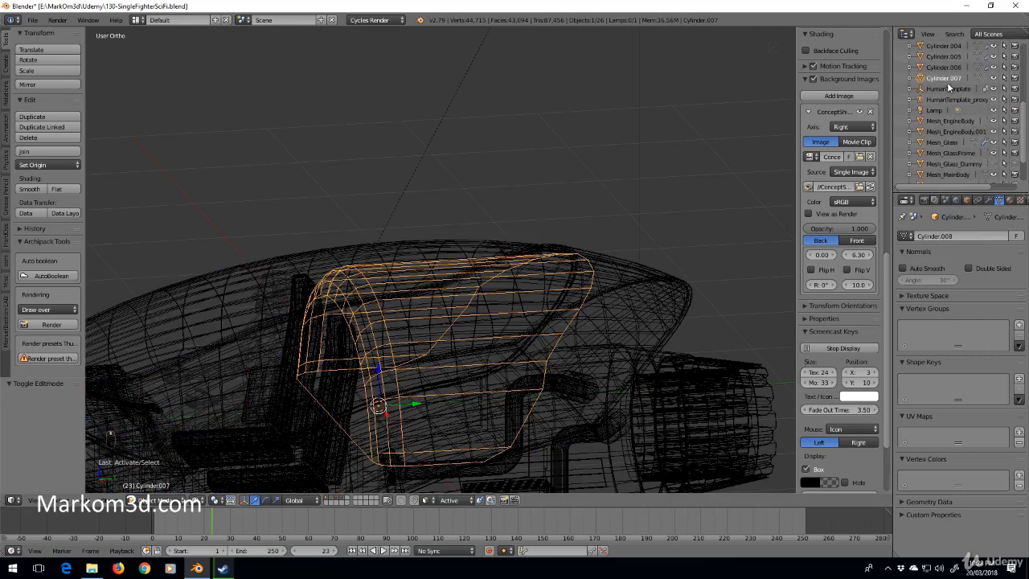
{"action": "double_click", "coordinate": [949, 77]}
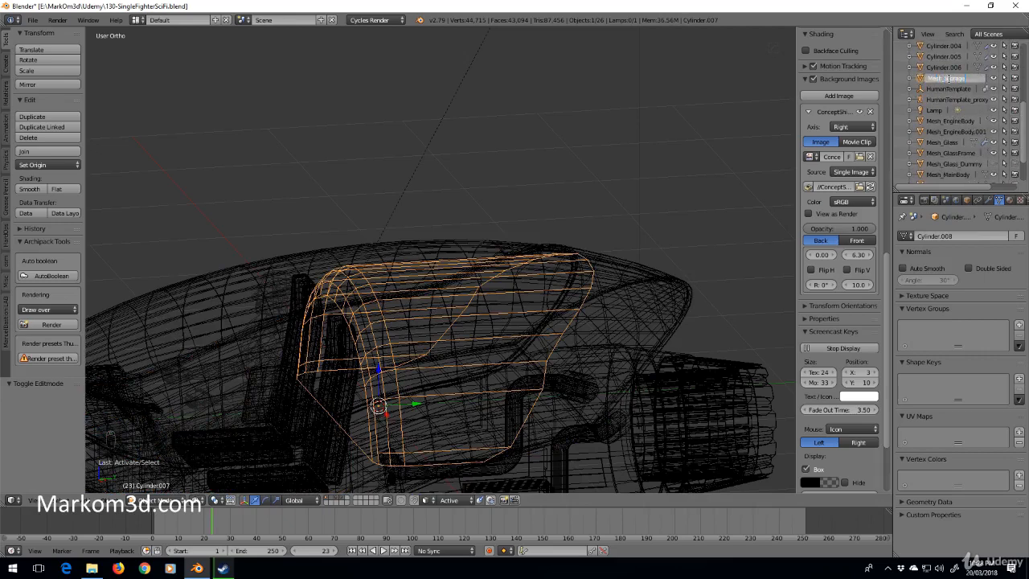
{"action": "key", "text": "Left"}
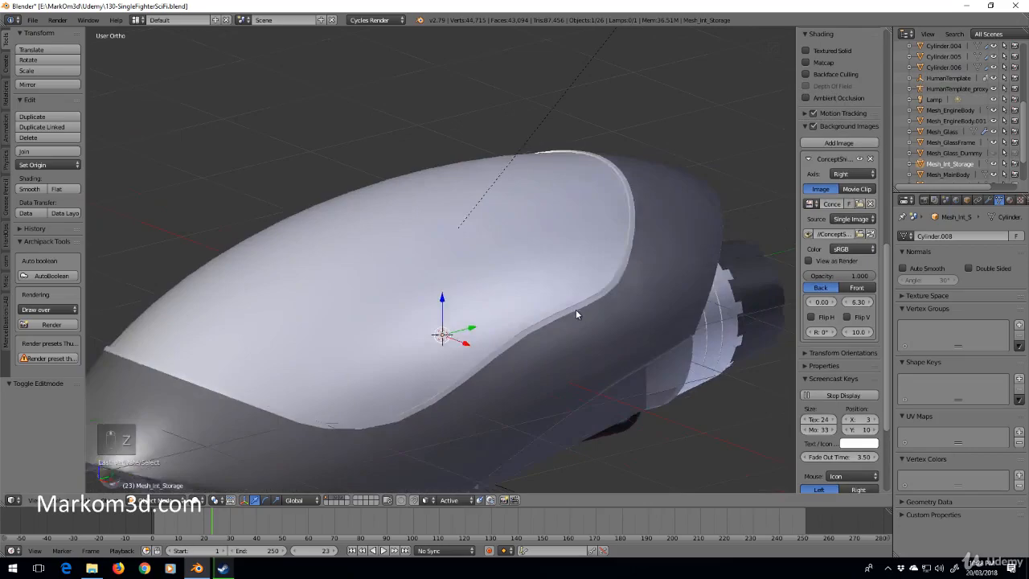
- Duplicate the interior as Mesh_Int_Storage_Panels, add a Solidify modifier and enter Edit Mode
{"action": "key", "text": "z"}
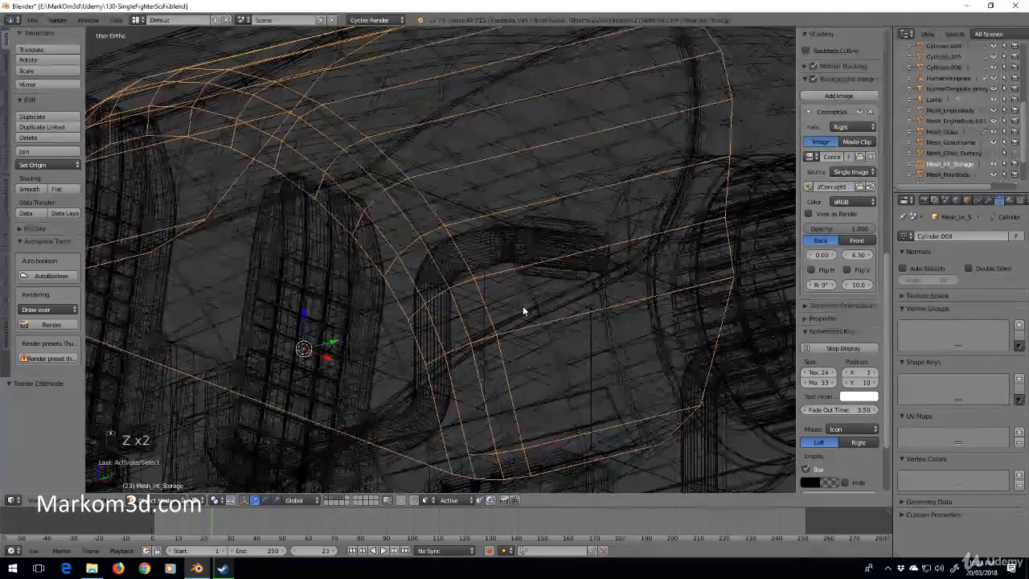
{"action": "key", "text": "ctrl+d"}
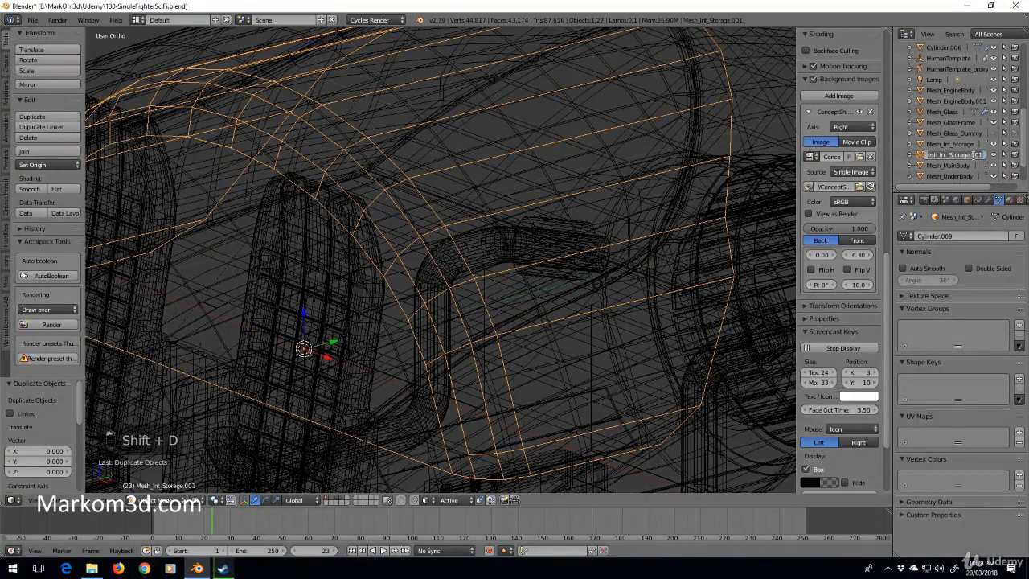
{"action": "key", "text": "BackSpace"}
{"action": "type", "text": "_Panels"}
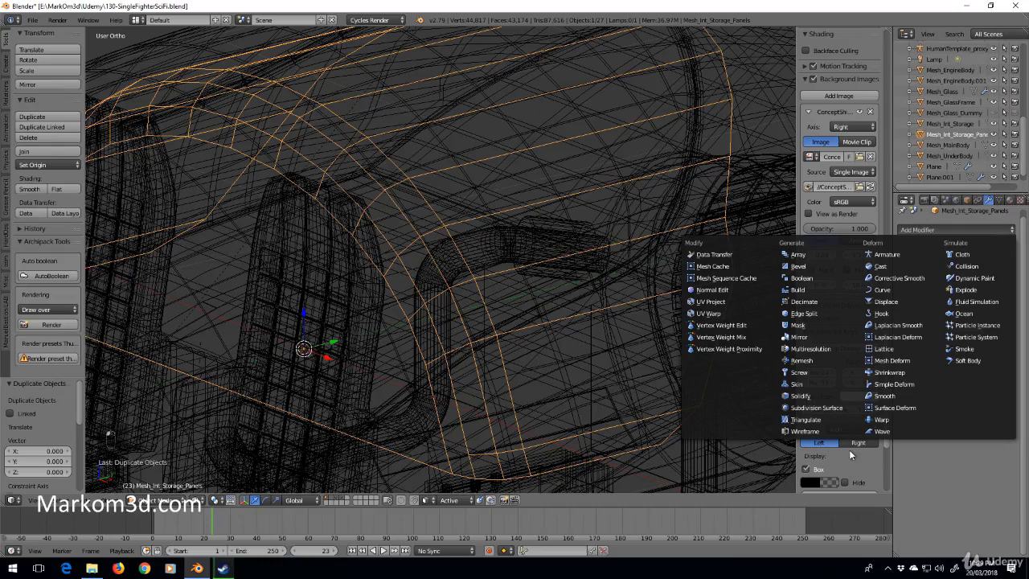
{"action": "left_click", "coordinate": [801, 396]}
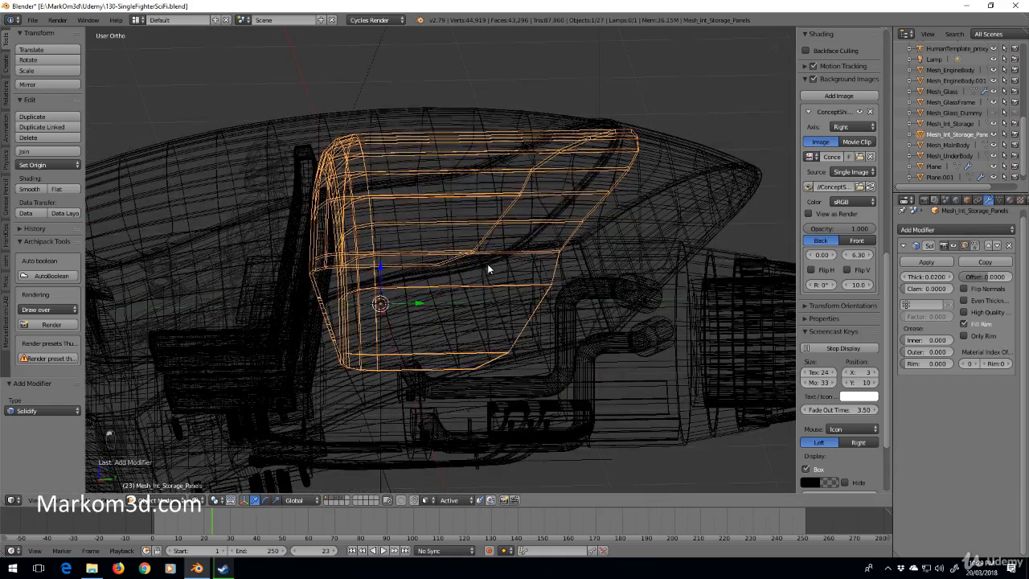
{"action": "key", "text": "Tab"}
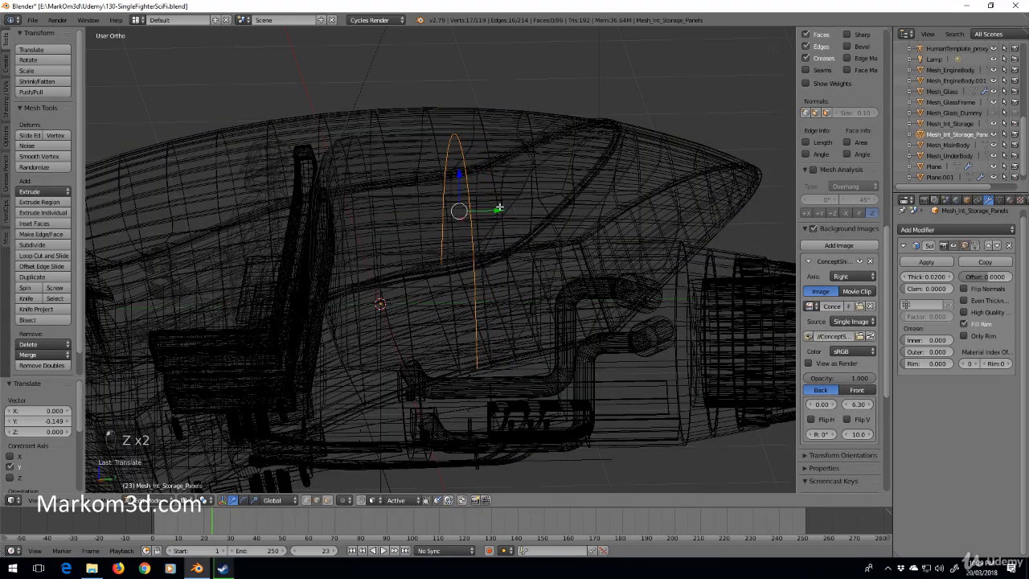
- View the cockpit in solid shading from the right side to frame the panel rectangle
{"action": "key", "text": "KP_3"}
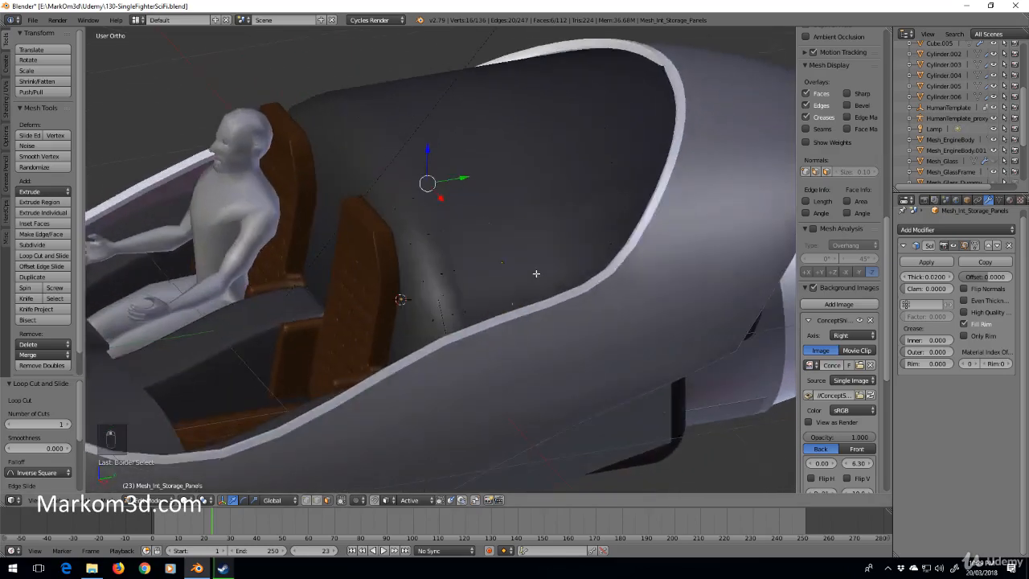
{"action": "key", "text": "z"}
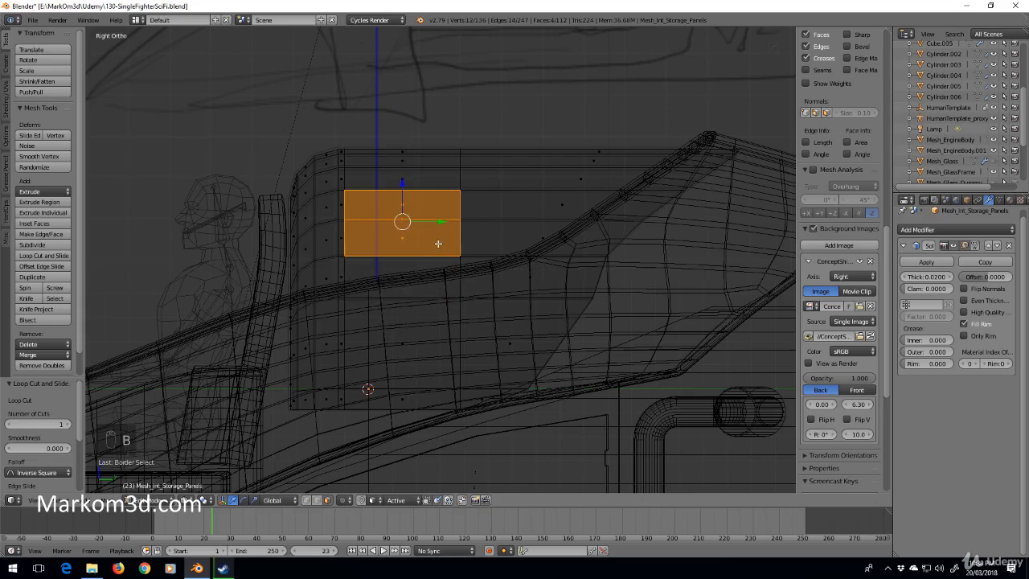
- Invert the selection and delete everything but the rectangular panel, then check it see-through
{"action": "key", "text": "ctrl+i"}
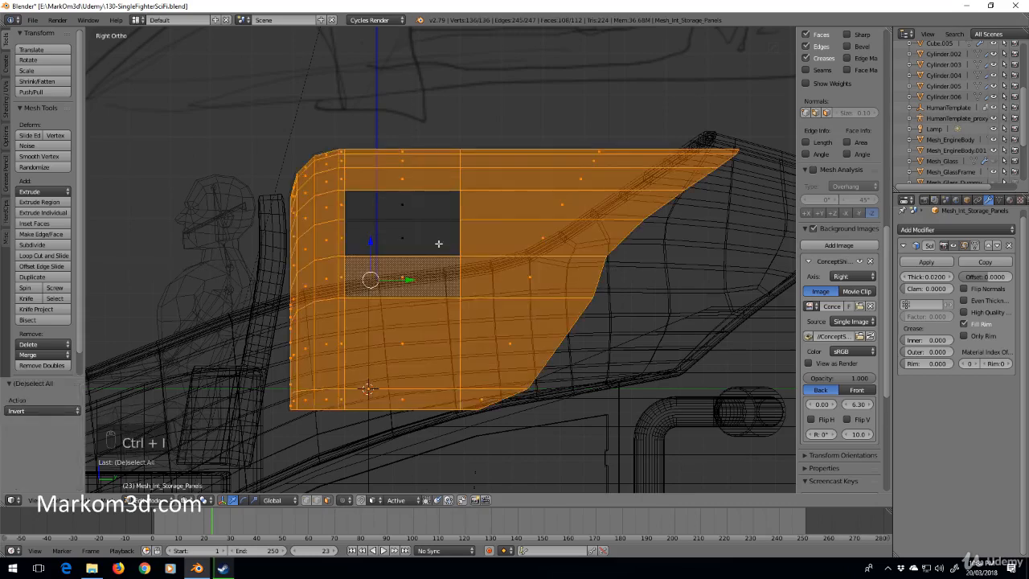
{"action": "key", "text": "Delete"}
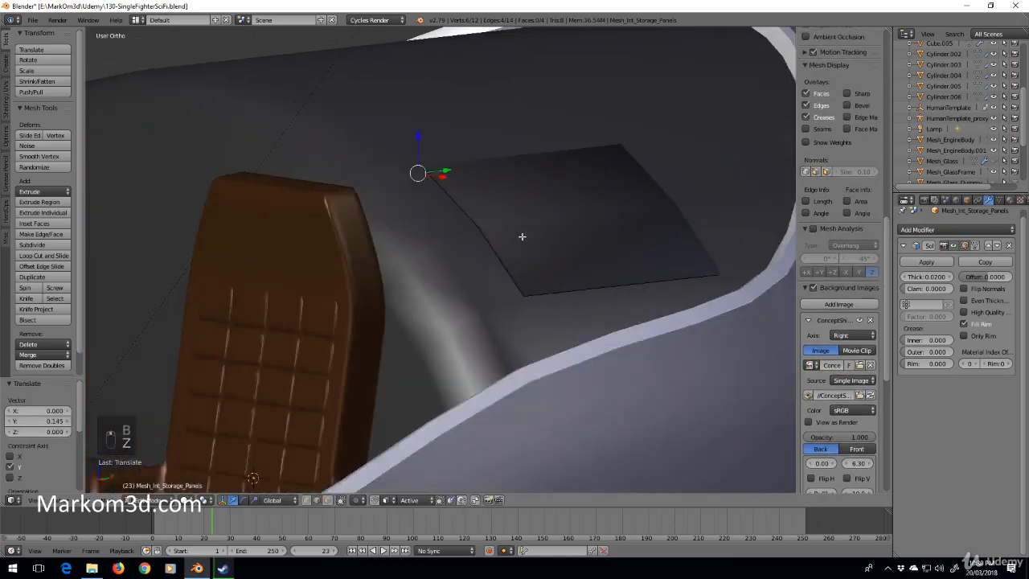
{"action": "key", "text": "z"}
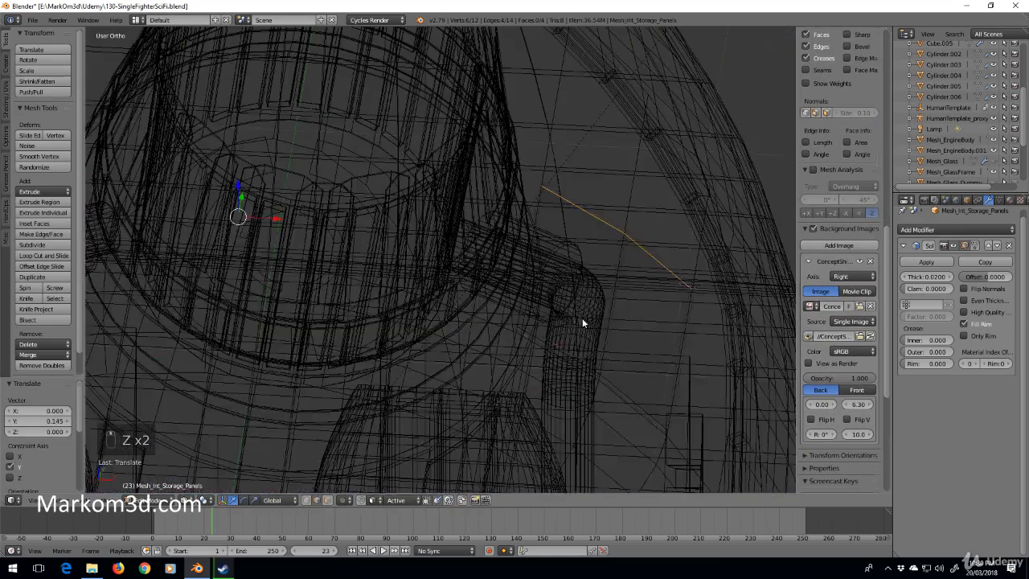
{"action": "key", "text": "Tab"}
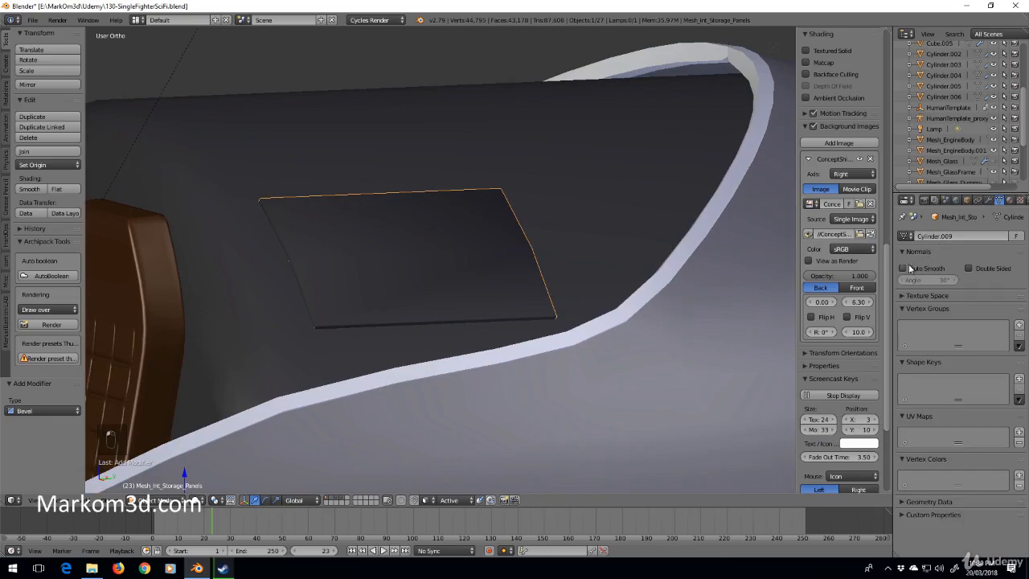
{"action": "key", "text": "Tab"}
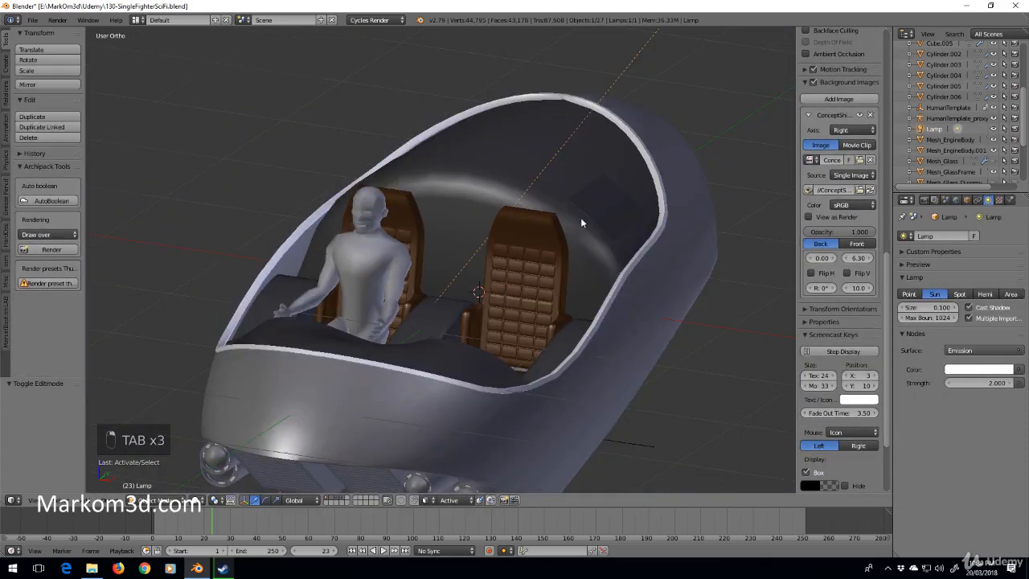
- Move the wall panel into place behind the cockpit seats and orbit out to the whole fighter
{"action": "key", "text": "Tab"}
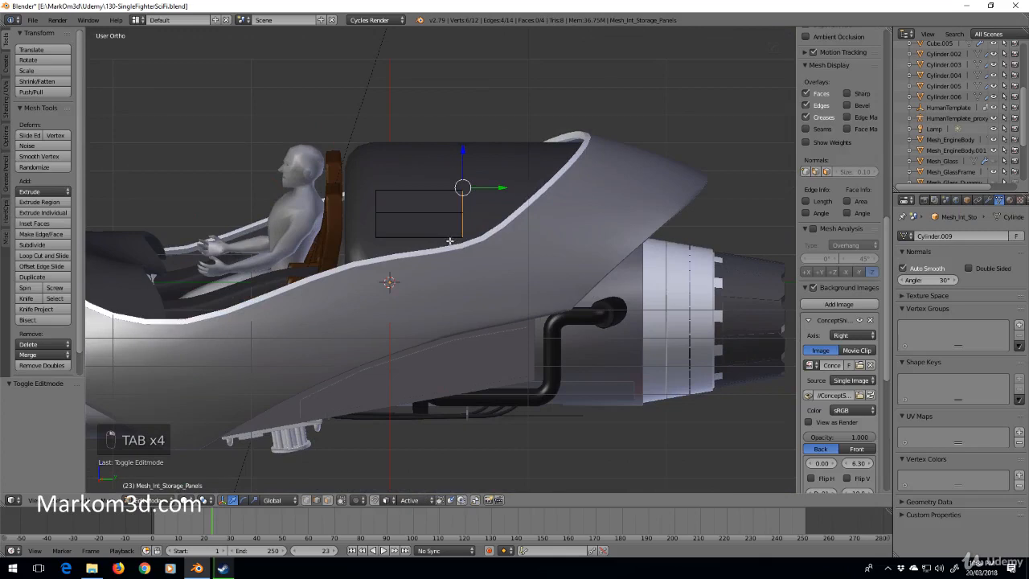
{"action": "key", "text": "shift+a"}
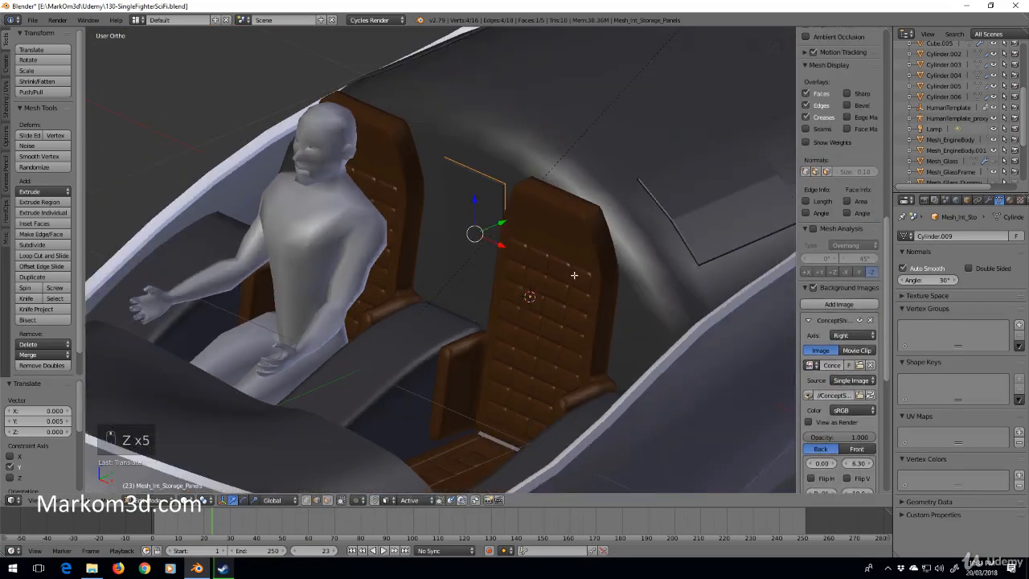
{"action": "key", "text": "Tab"}
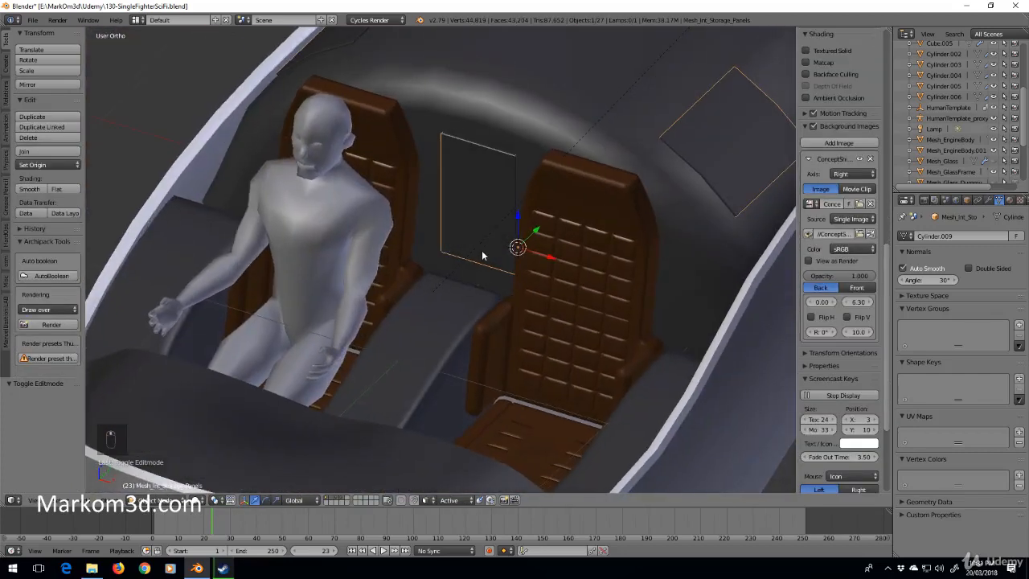
{"action": "mouse_move", "coordinate": [553, 289]}
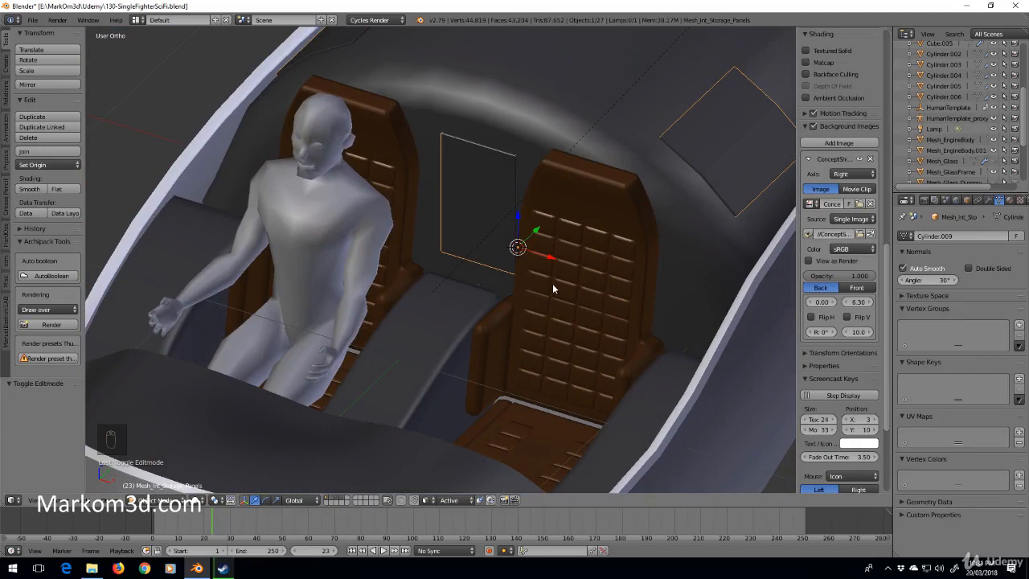
{"action": "left_click_drag", "start_coordinate": [554, 288], "coordinate": [650, 199]}
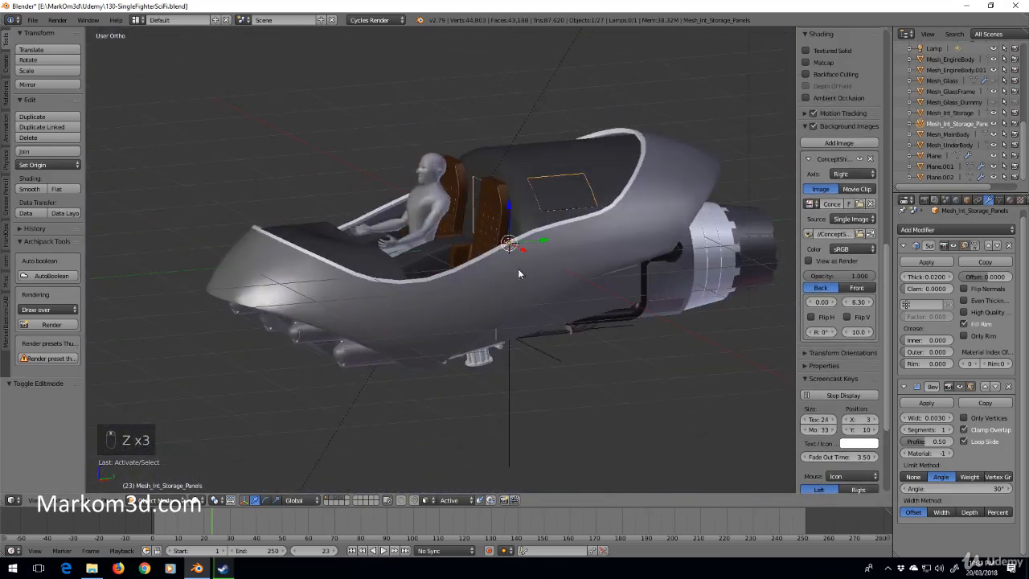
- Orbit toward the cockpit and switch the viewport to Rendered shading
{"action": "left_click_drag", "start_coordinate": [515, 274], "coordinate": [466, 290]}
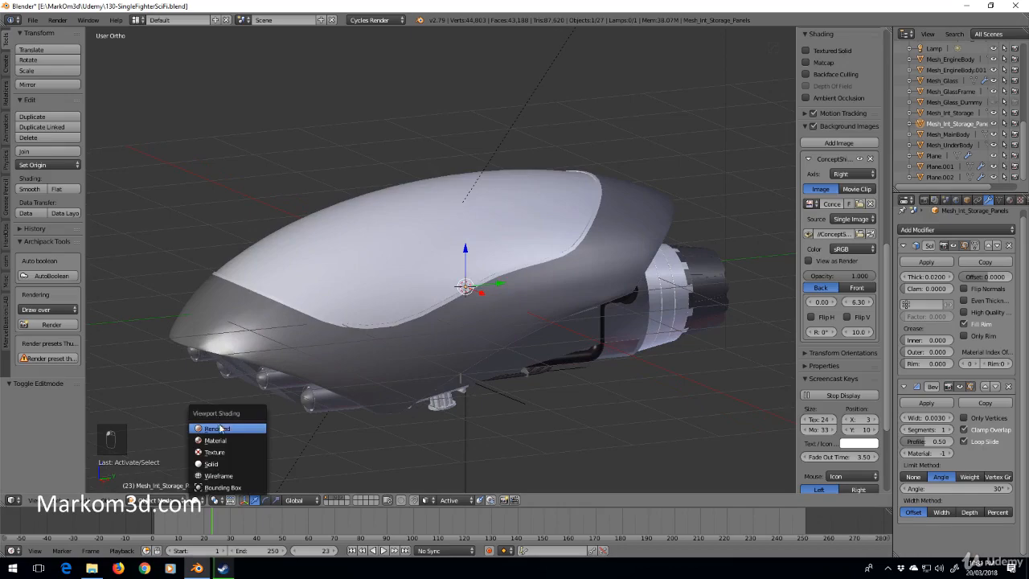
{"action": "left_click", "coordinate": [210, 428]}
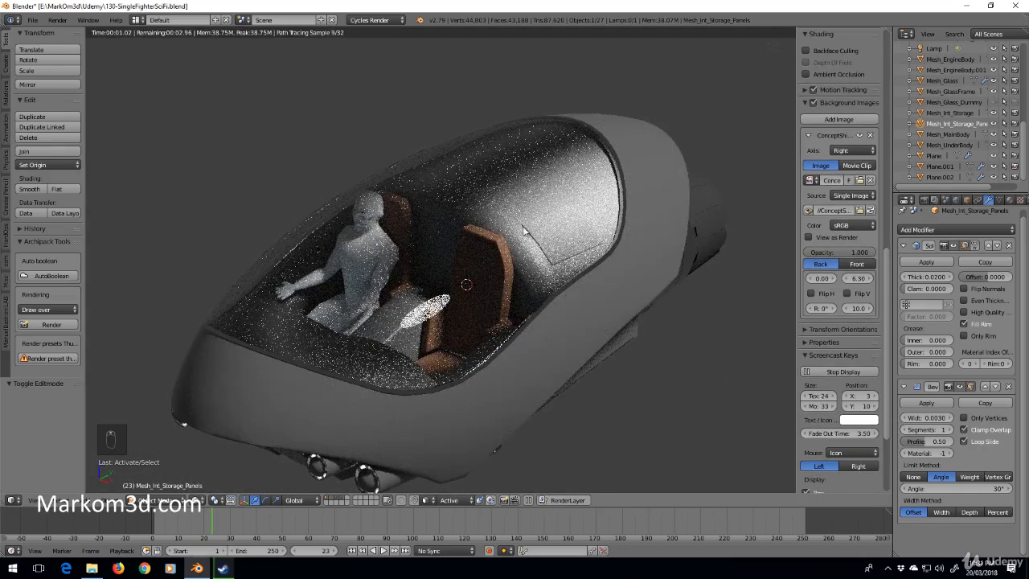
{"action": "mouse_move", "coordinate": [589, 328]}
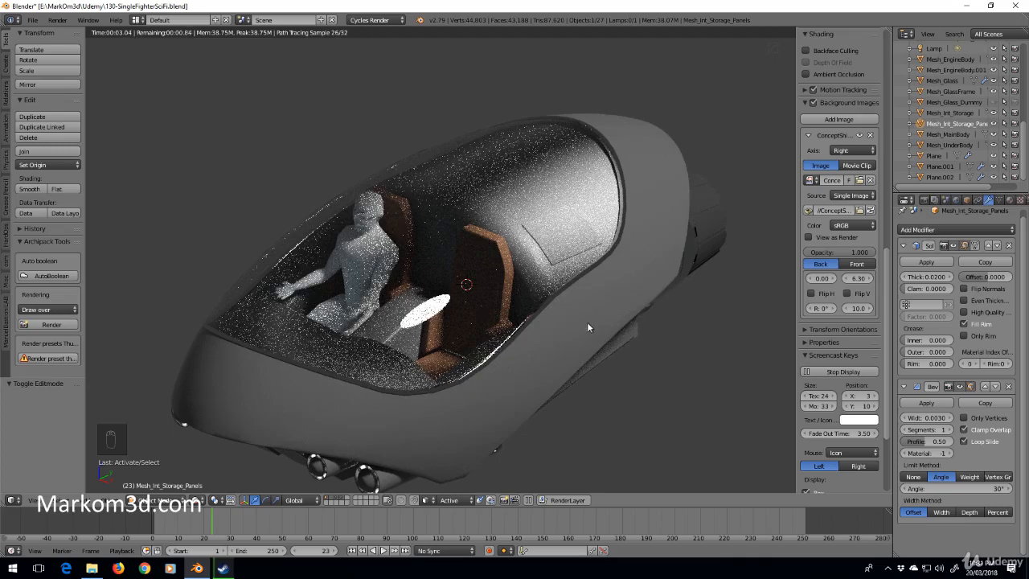